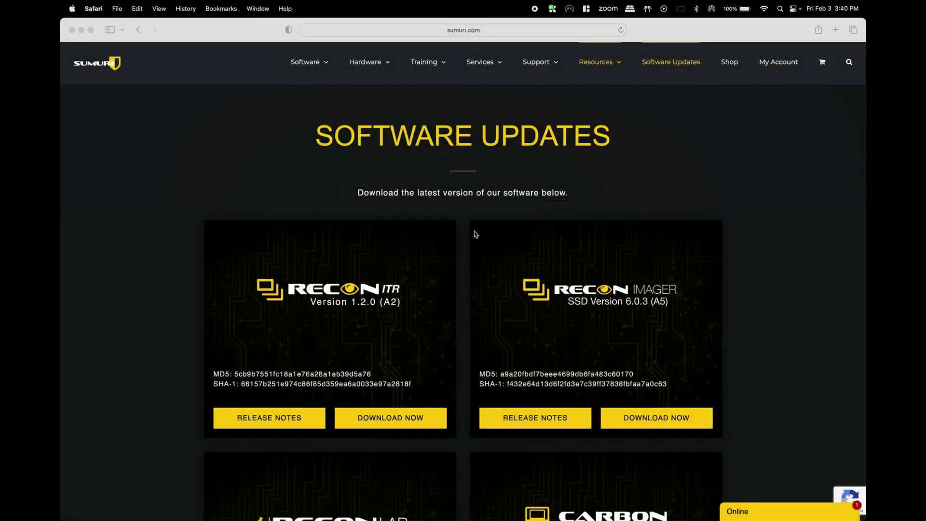
{"action": "mouse_move", "coordinate": [432, 149]}
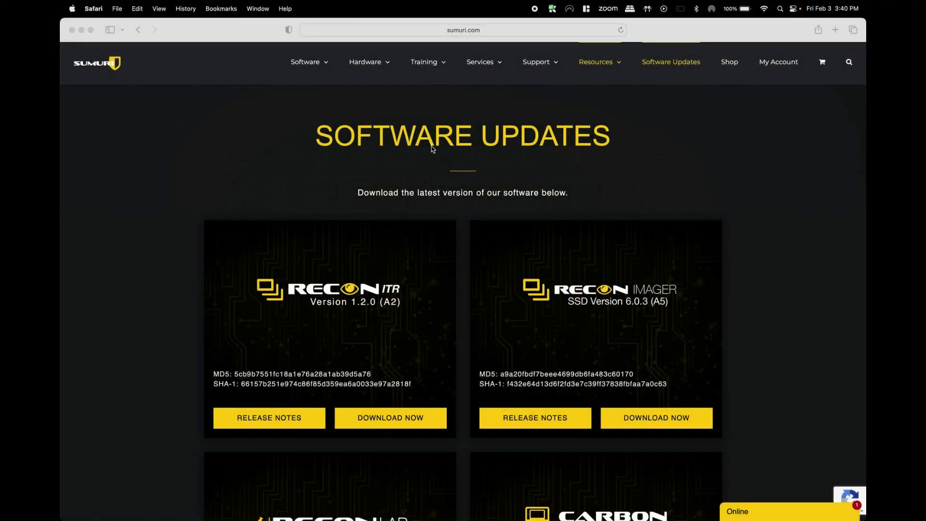
Download the RECON ITR Version 1.2.0 update from the Sumuri Software Updates page
{"action": "left_click", "coordinate": [463, 29]}
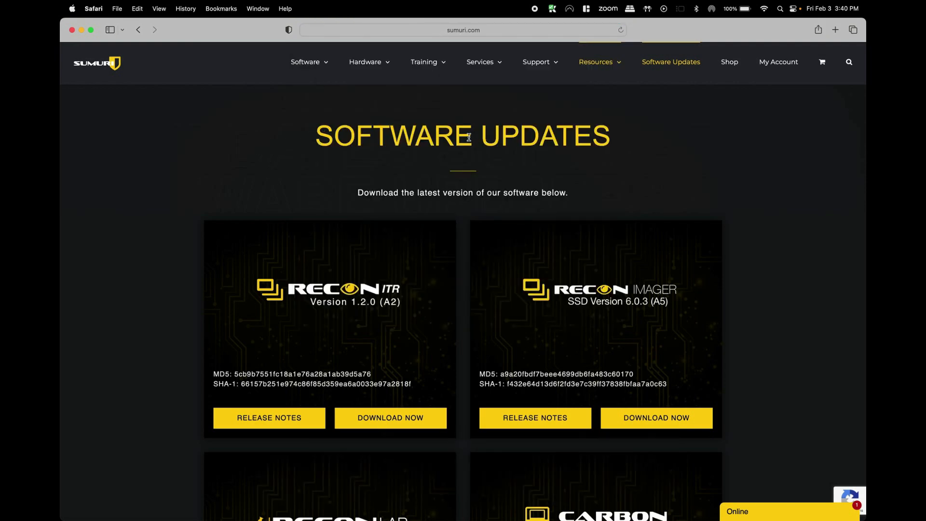
{"action": "mouse_move", "coordinate": [360, 370]}
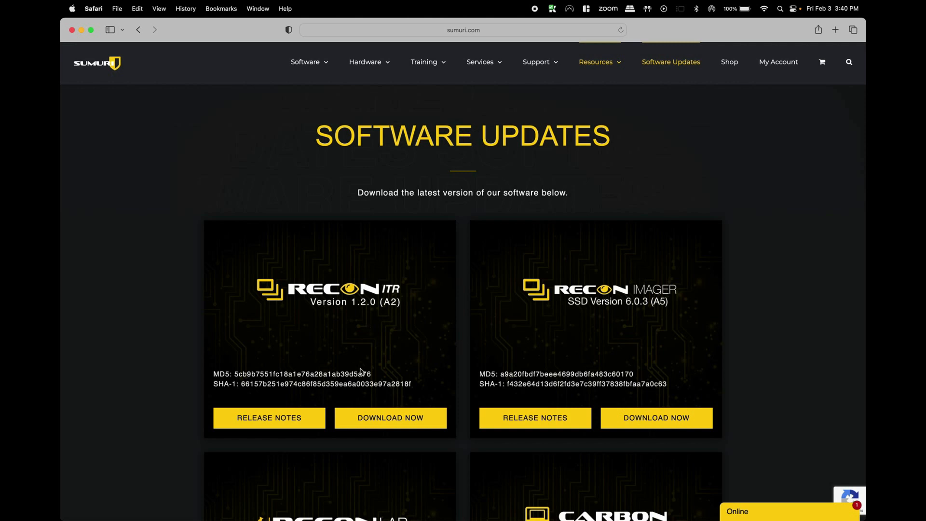
{"action": "mouse_move", "coordinate": [396, 337]}
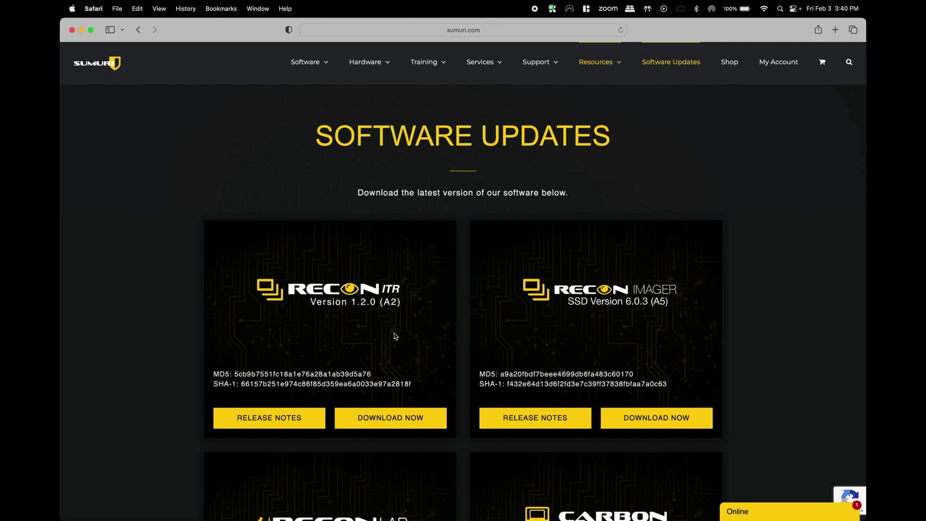
{"action": "mouse_move", "coordinate": [399, 346]}
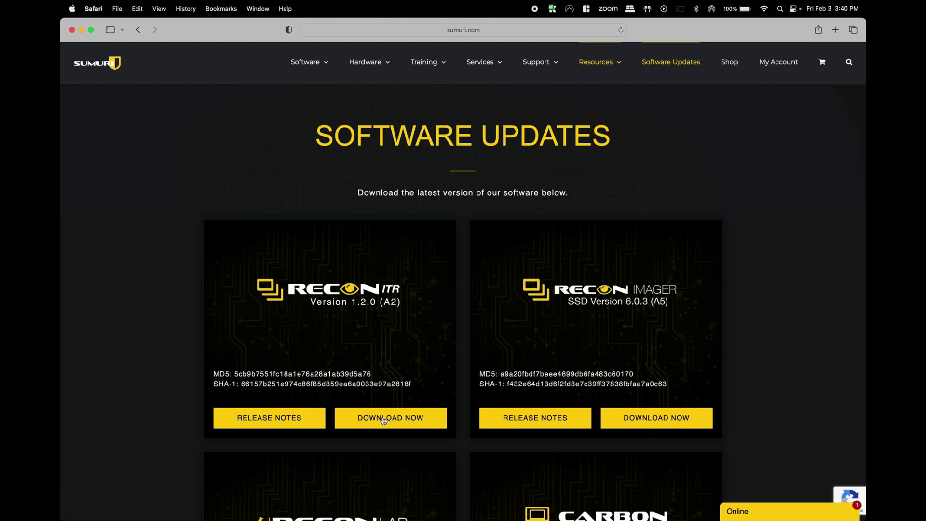
{"action": "left_click", "coordinate": [390, 418]}
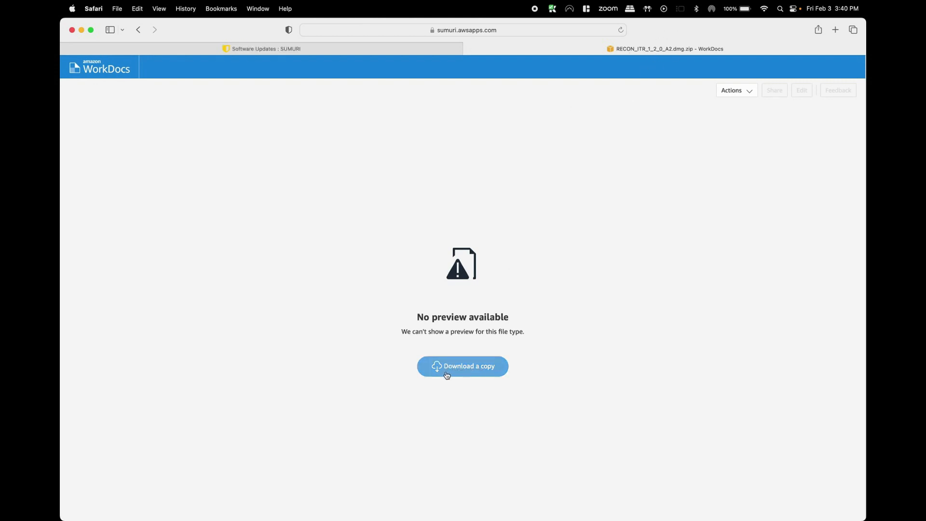
{"action": "mouse_move", "coordinate": [473, 388]}
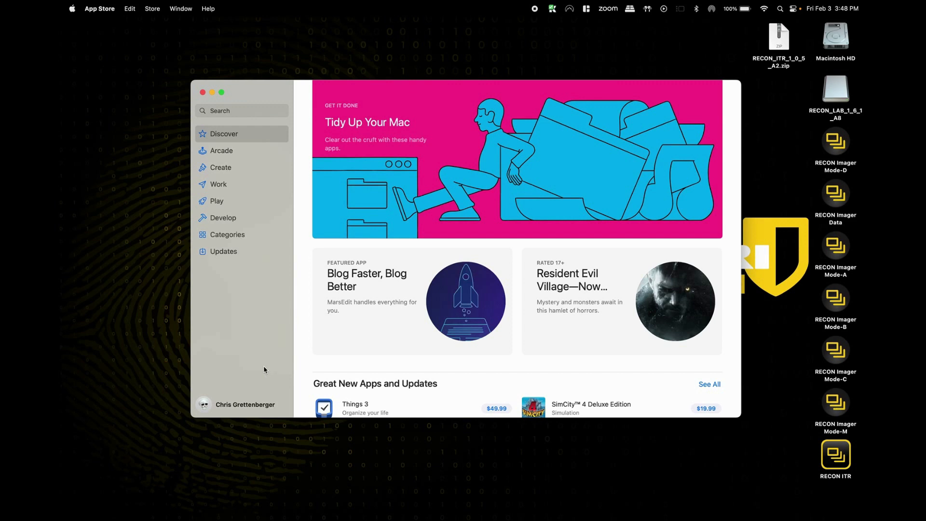
{"action": "mouse_move", "coordinate": [380, 367]}
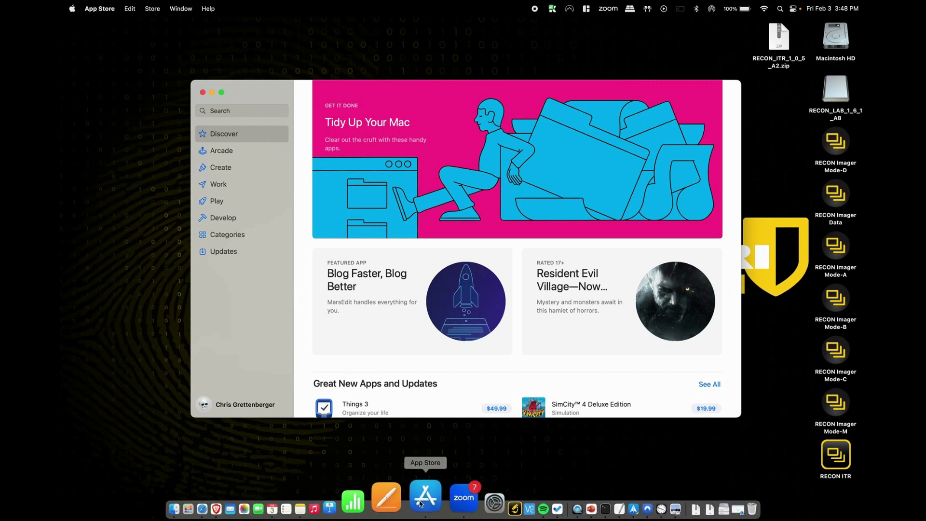
{"action": "mouse_move", "coordinate": [256, 394]}
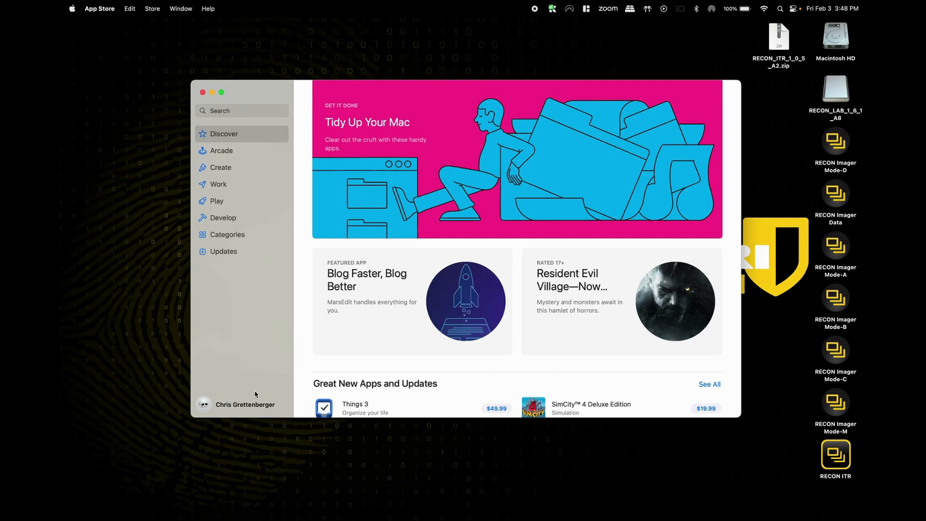
{"action": "mouse_move", "coordinate": [244, 408]}
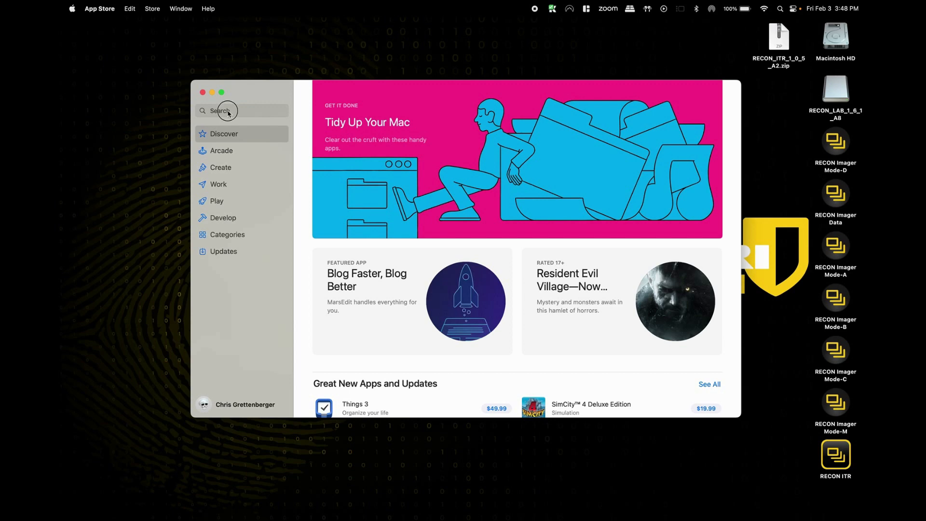
Search the App Store for 'xcode' and confirm Xcode shows as already installed
{"action": "left_click", "coordinate": [228, 111]}
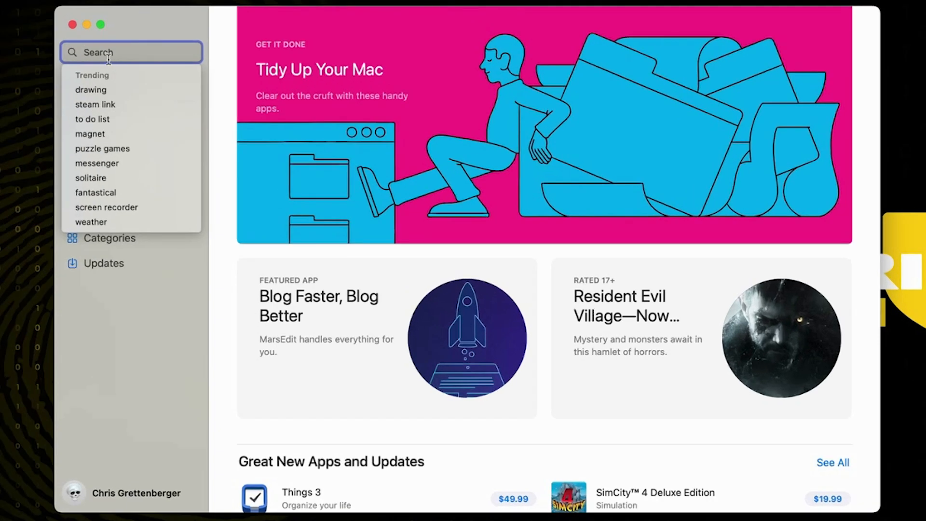
{"action": "type", "text": "xc"}
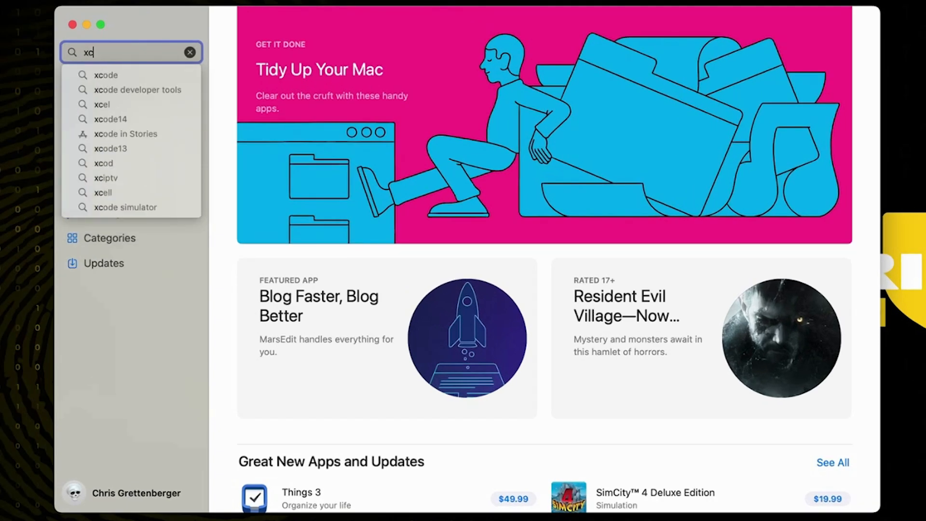
{"action": "left_click", "coordinate": [106, 75]}
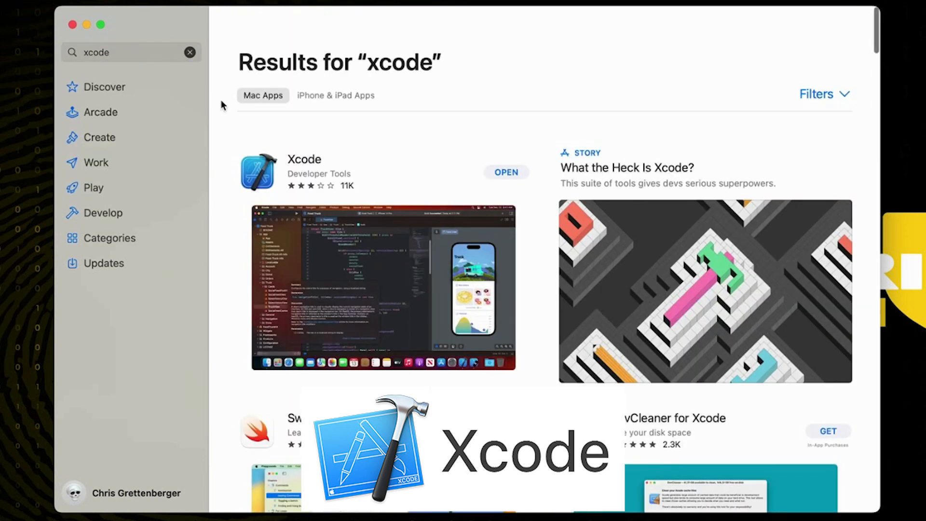
{"action": "mouse_move", "coordinate": [316, 181]}
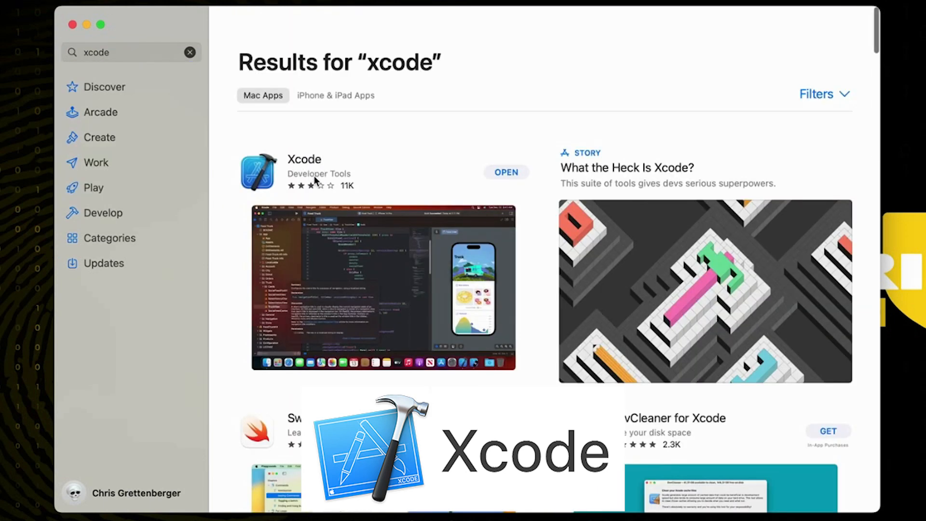
{"action": "mouse_move", "coordinate": [500, 181]}
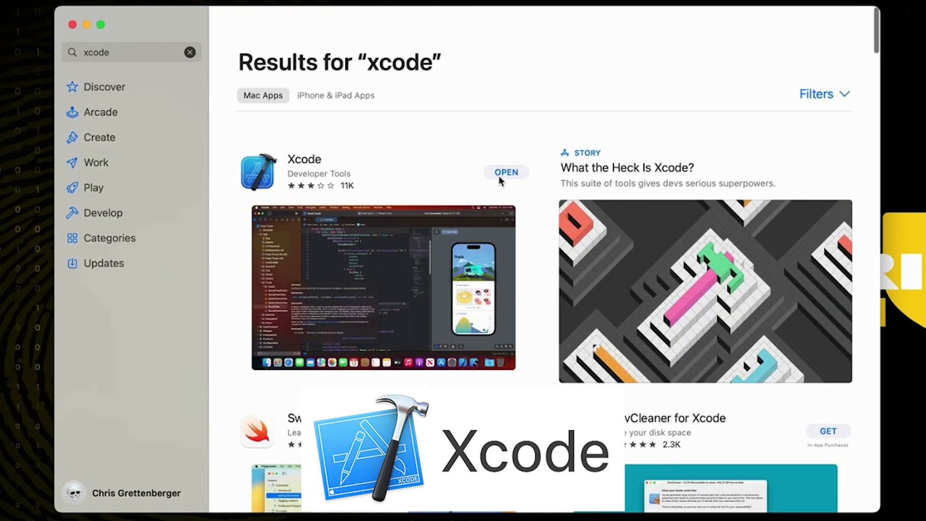
{"action": "mouse_move", "coordinate": [505, 187]}
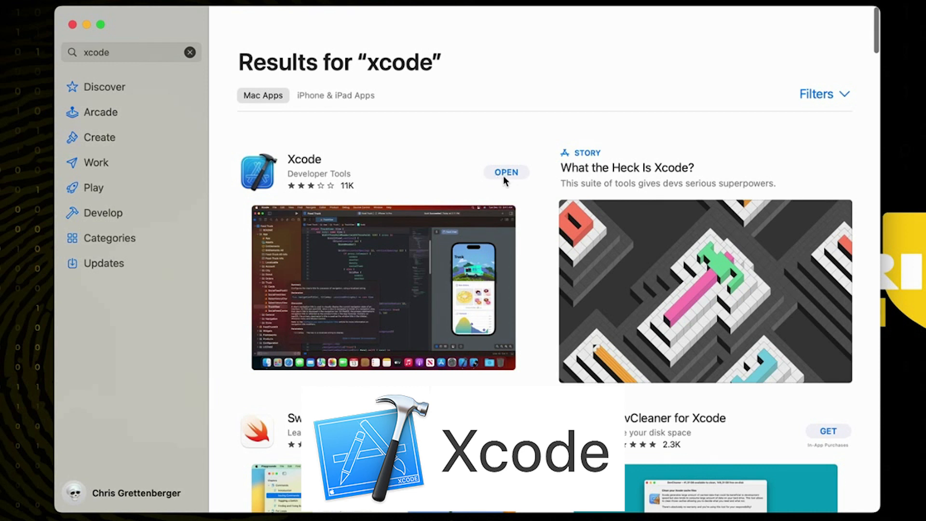
{"action": "mouse_move", "coordinate": [521, 186]}
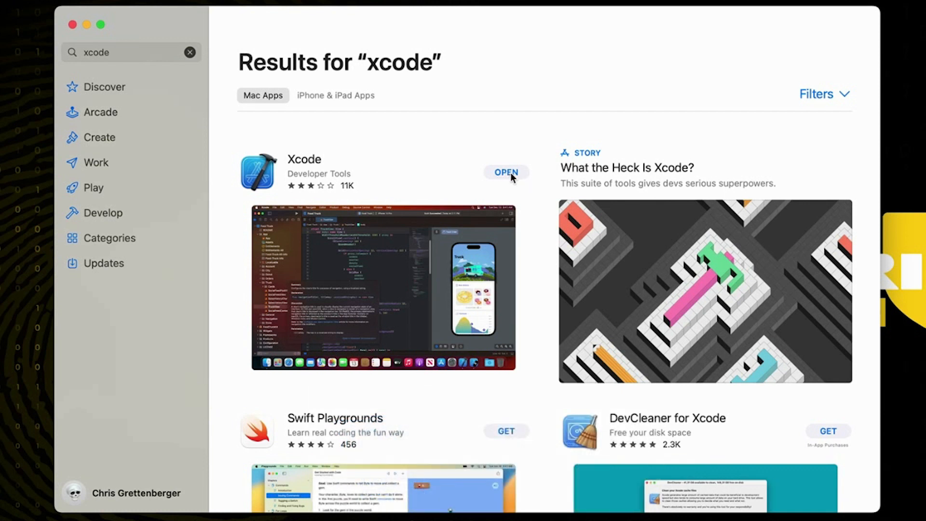
{"action": "mouse_move", "coordinate": [511, 184]}
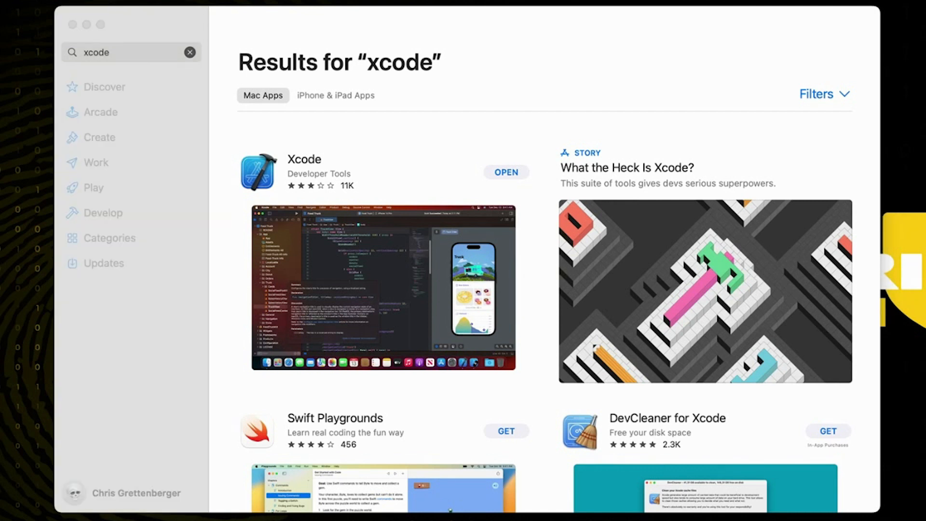
{"action": "mouse_move", "coordinate": [495, 122]}
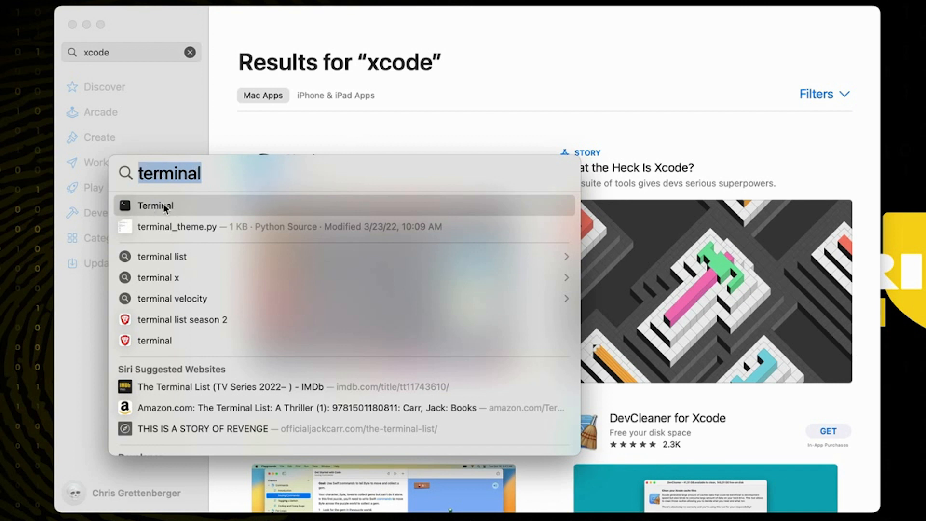
{"action": "mouse_move", "coordinate": [169, 212]}
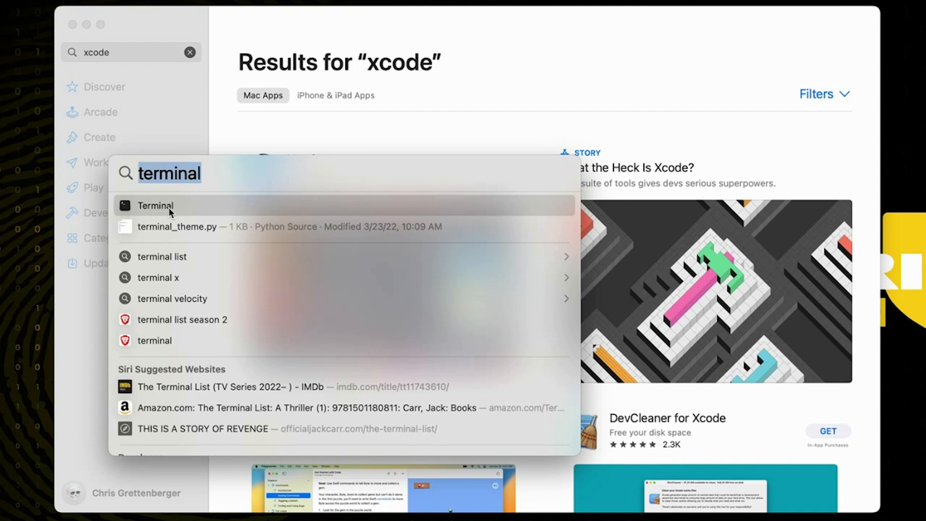
Launch Terminal and enter 'xcode-select --install' to request the command line tools
{"action": "left_click", "coordinate": [155, 205]}
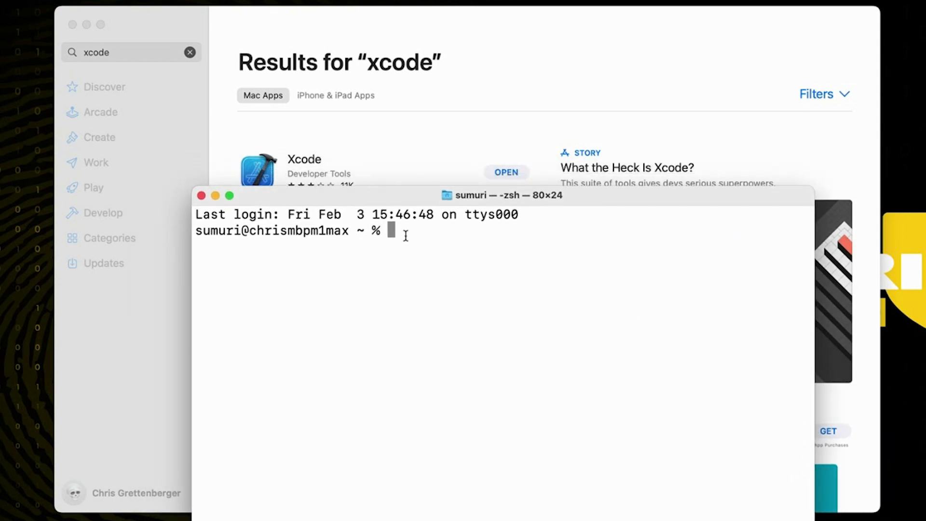
{"action": "type", "text": "xcode-select"}
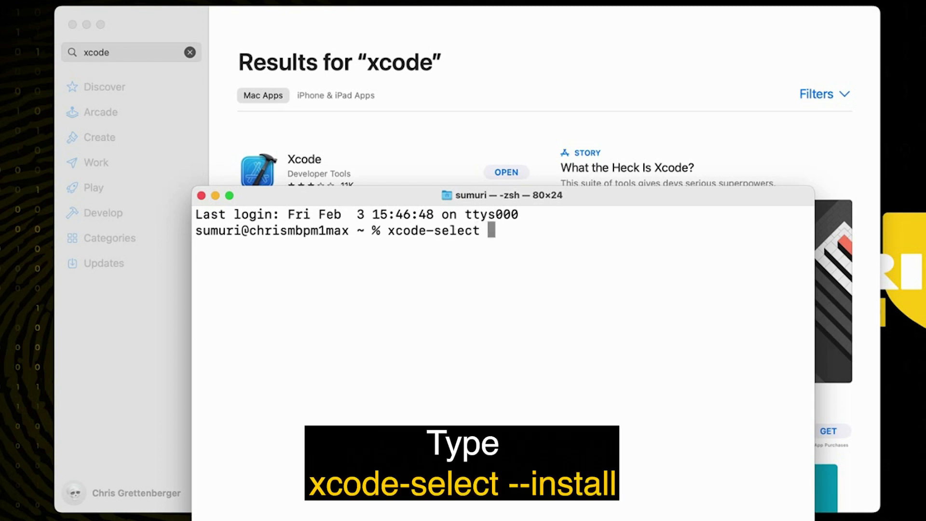
{"action": "type", "text": "--inst"}
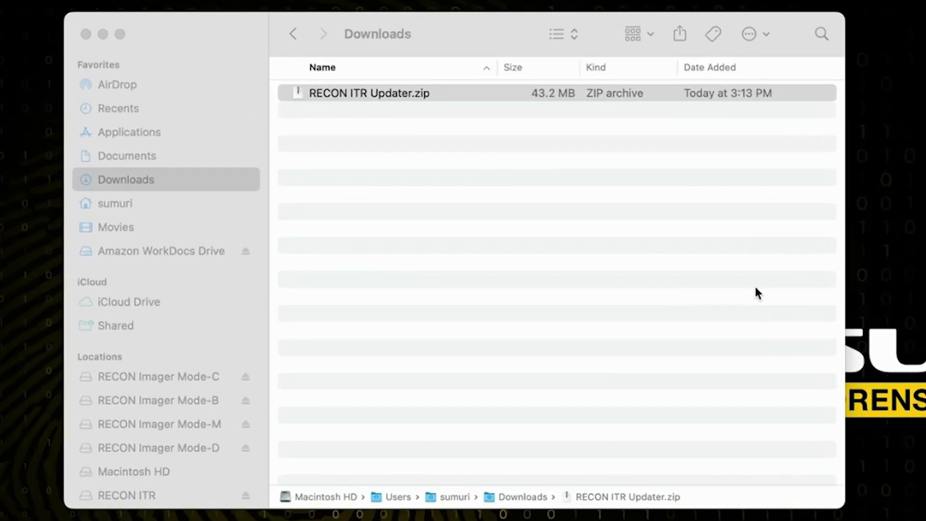
Extract RECON ITR Updater.zip in Downloads and mount the .dmg inside the extracted folder
{"action": "left_click", "coordinate": [369, 94]}
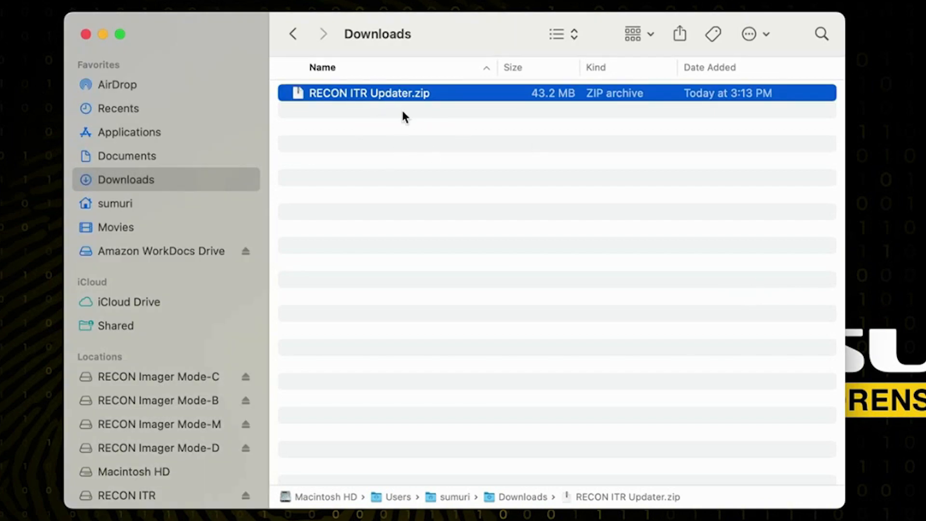
{"action": "mouse_move", "coordinate": [366, 103]}
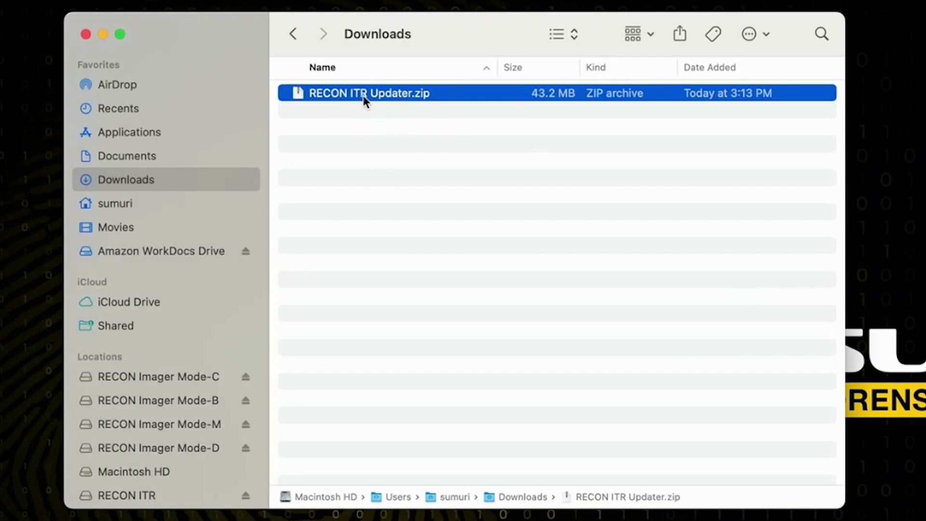
{"action": "mouse_move", "coordinate": [374, 99]}
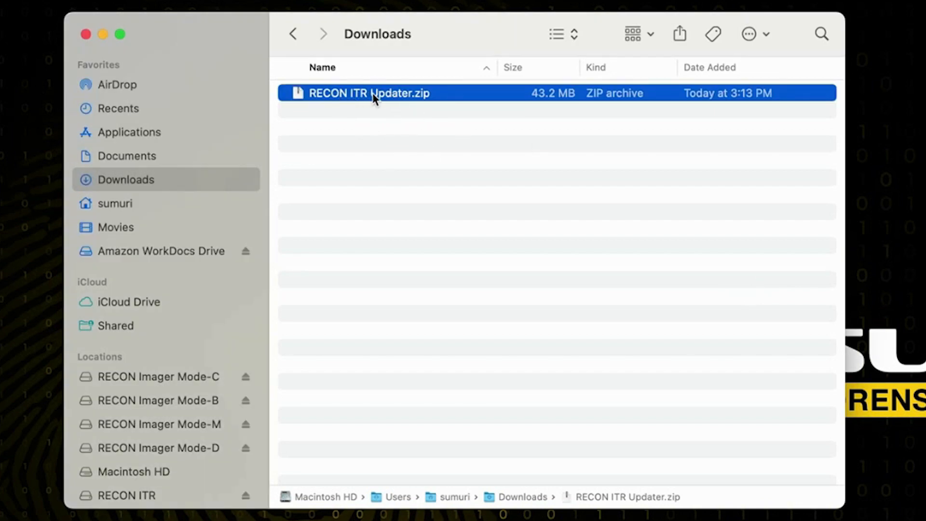
{"action": "mouse_move", "coordinate": [380, 106]}
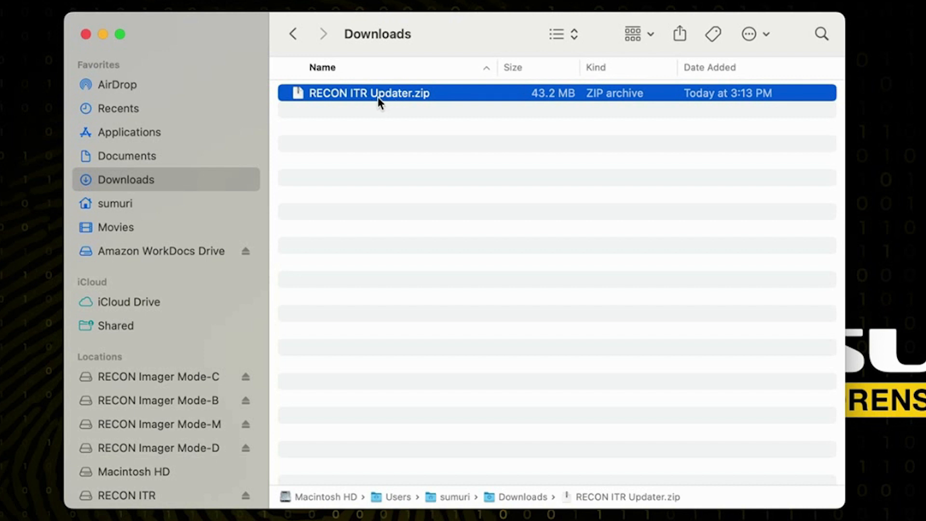
{"action": "mouse_move", "coordinate": [450, 102]}
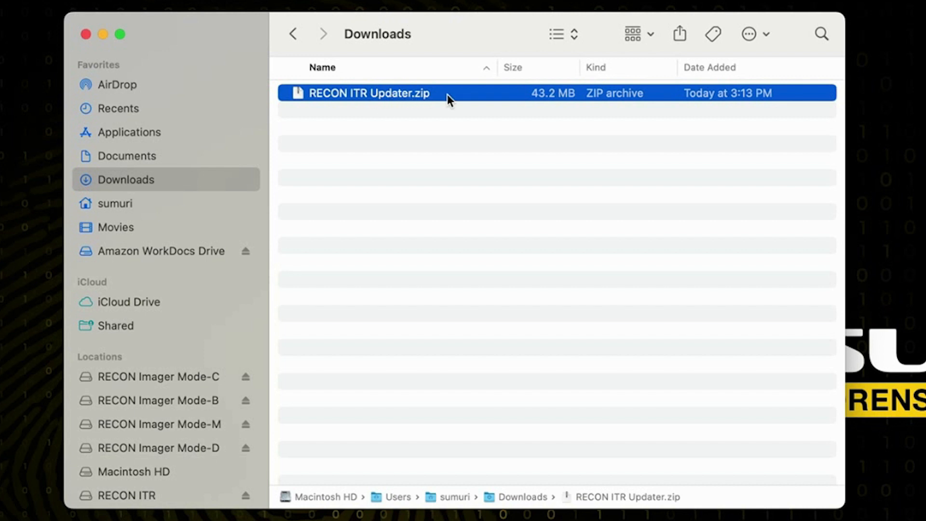
{"action": "double_click", "coordinate": [366, 93]}
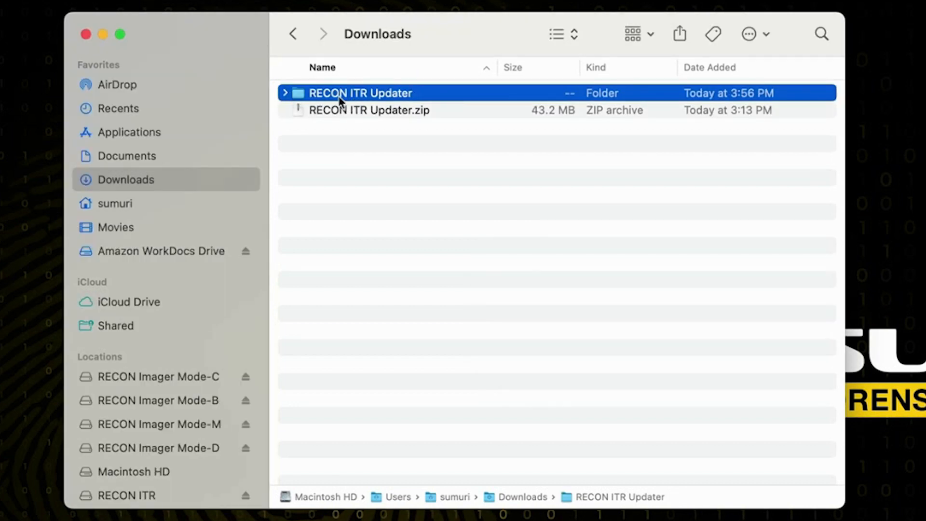
{"action": "left_click", "coordinate": [286, 93]}
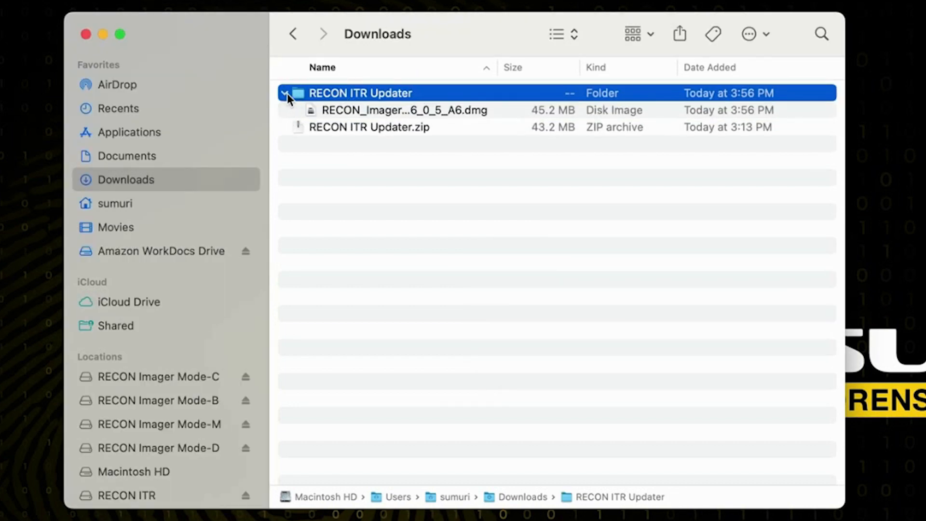
{"action": "left_click", "coordinate": [390, 110]}
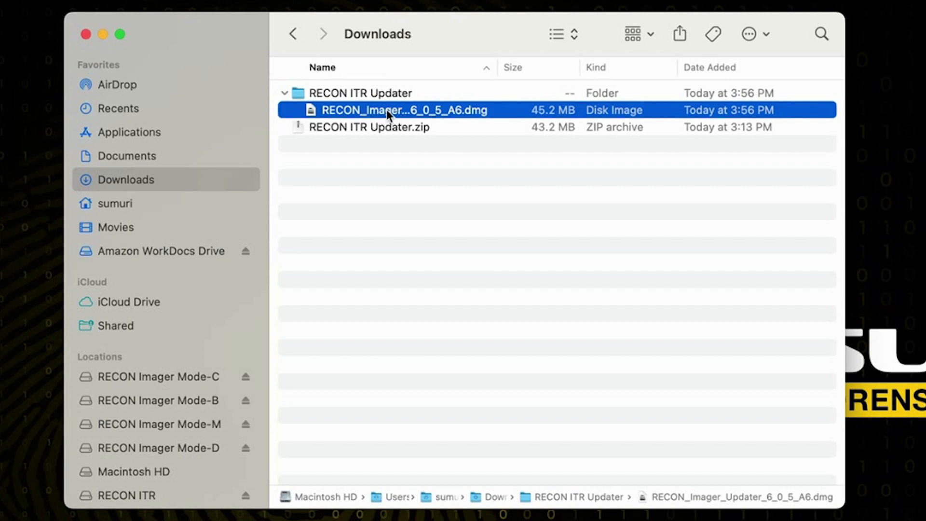
{"action": "double_click", "coordinate": [389, 110]}
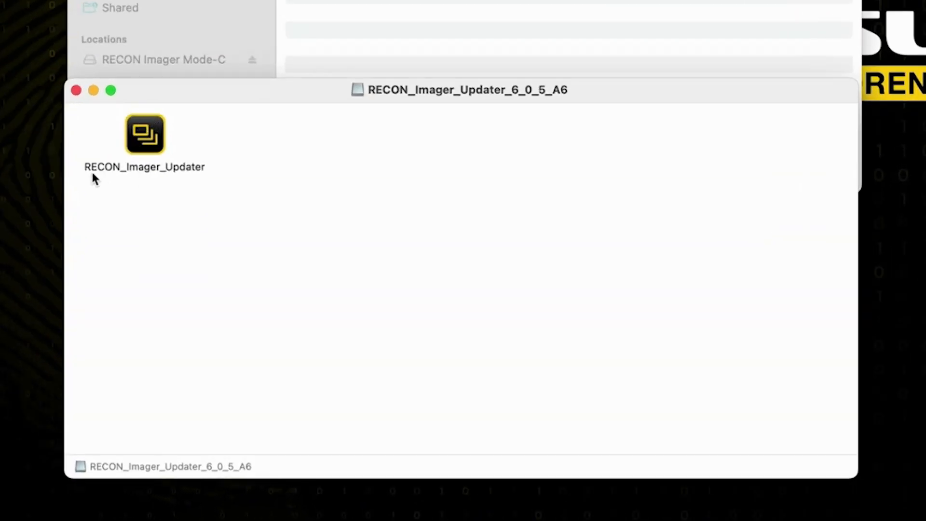
{"action": "mouse_move", "coordinate": [168, 175]}
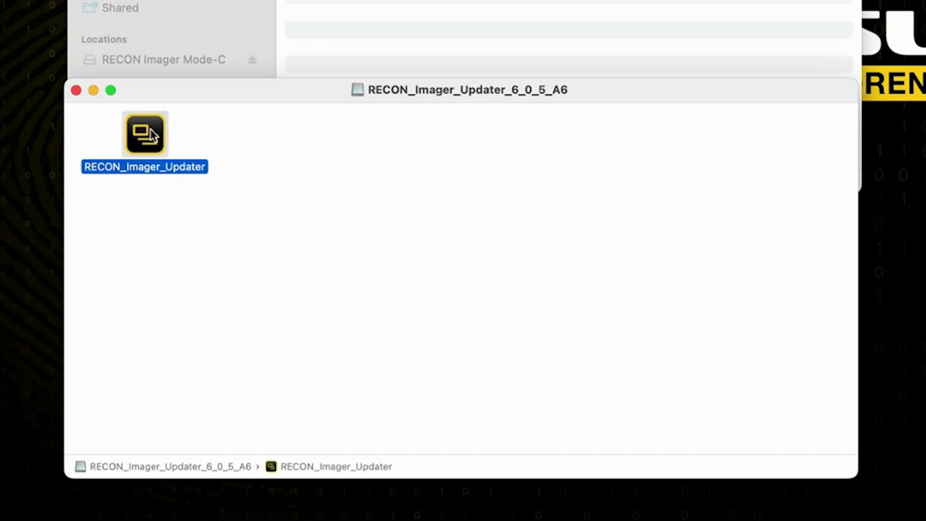
{"action": "mouse_move", "coordinate": [146, 148]}
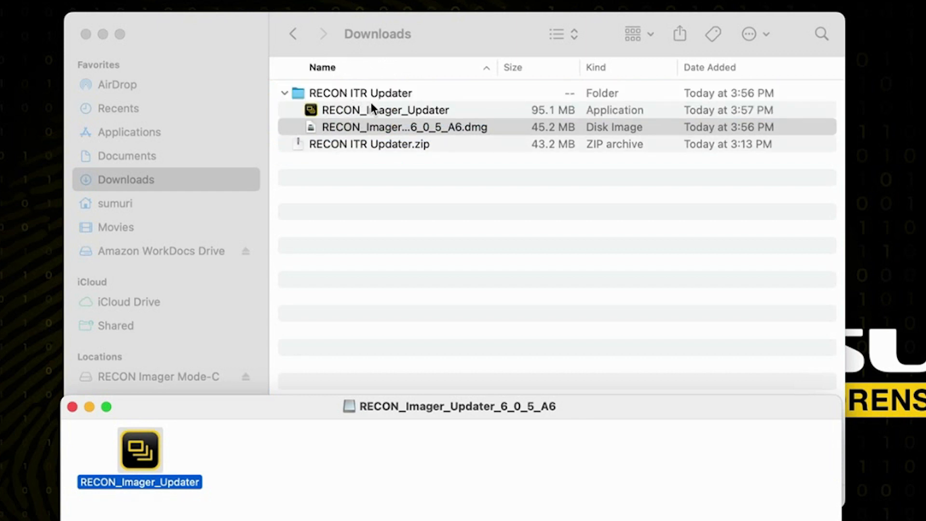
Copy RECON_Imager_Updater from the mounted image into the RECON ITR Updater folder
{"action": "left_click", "coordinate": [385, 110]}
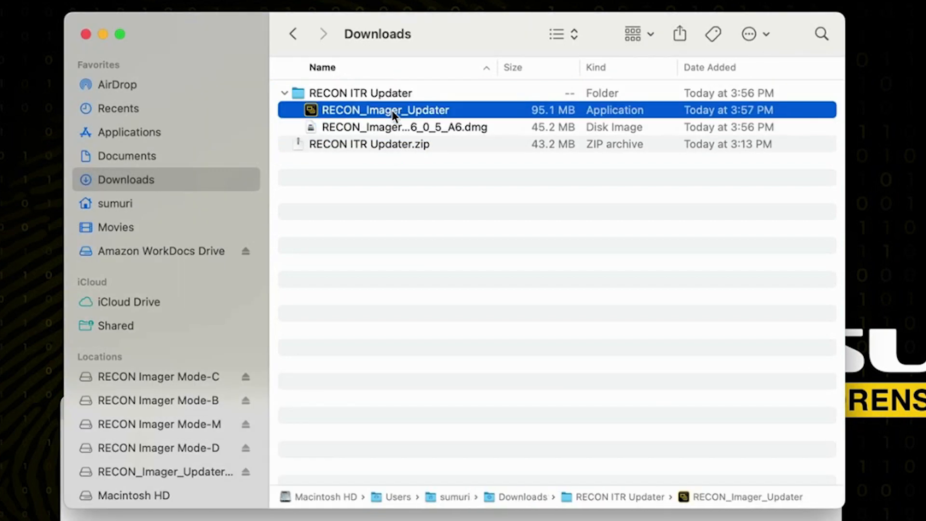
{"action": "left_click", "coordinate": [395, 128]}
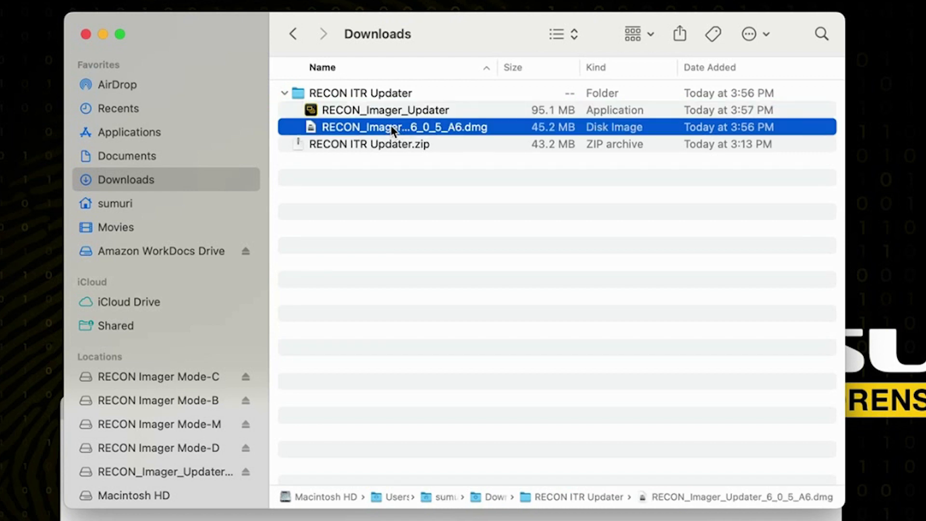
{"action": "mouse_move", "coordinate": [383, 156]}
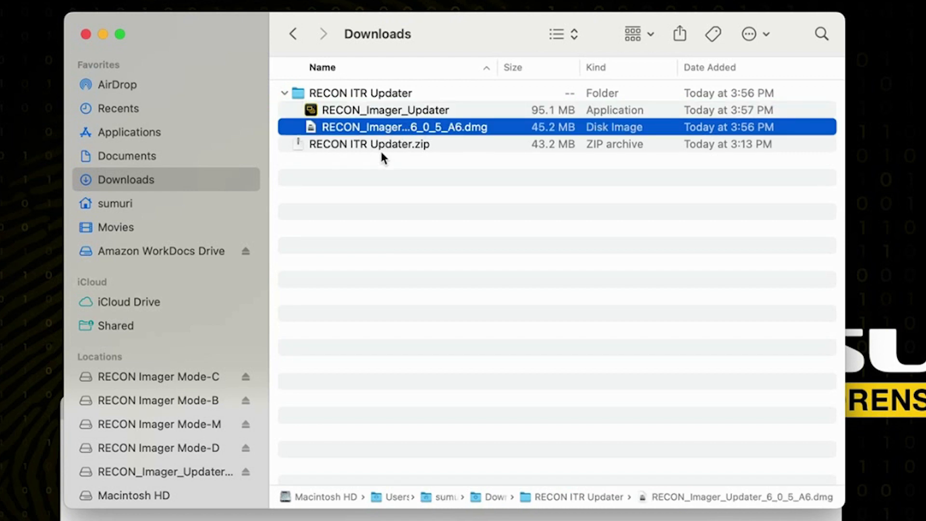
{"action": "mouse_move", "coordinate": [384, 266]}
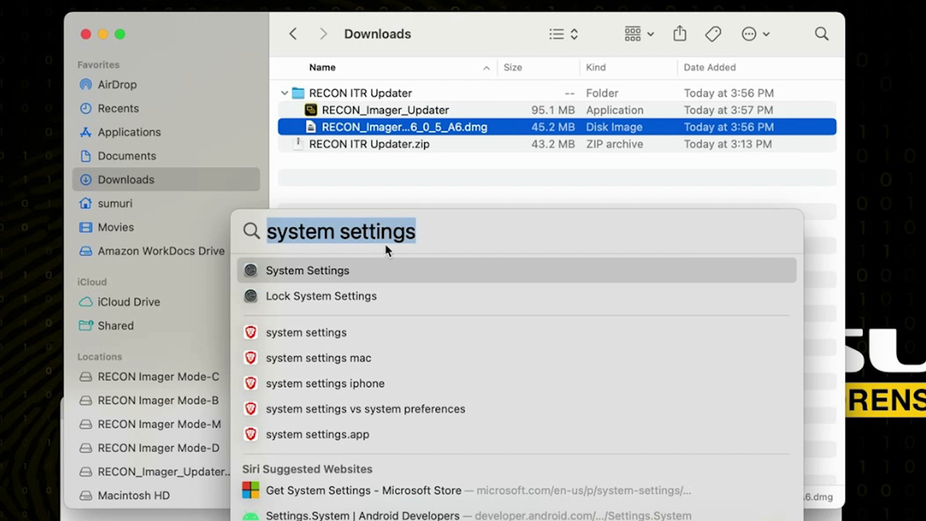
{"action": "mouse_move", "coordinate": [406, 253]}
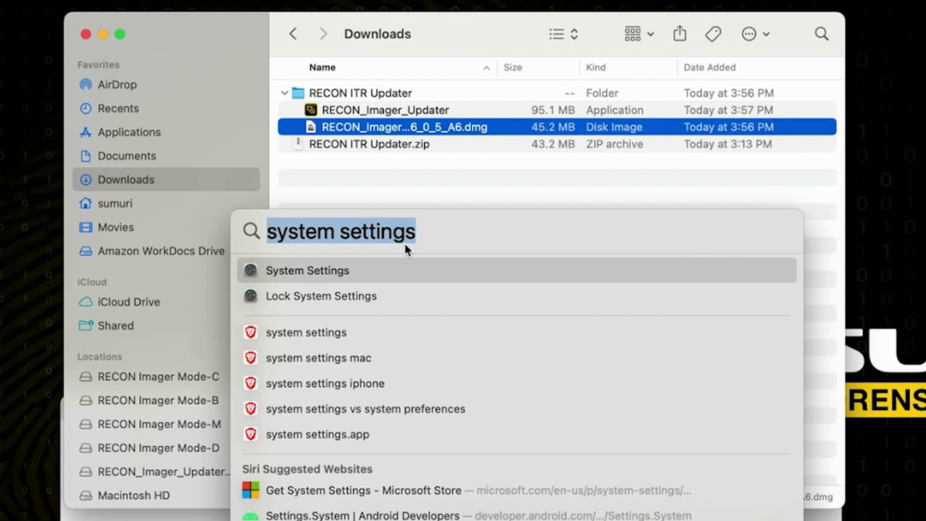
{"action": "mouse_move", "coordinate": [294, 289]}
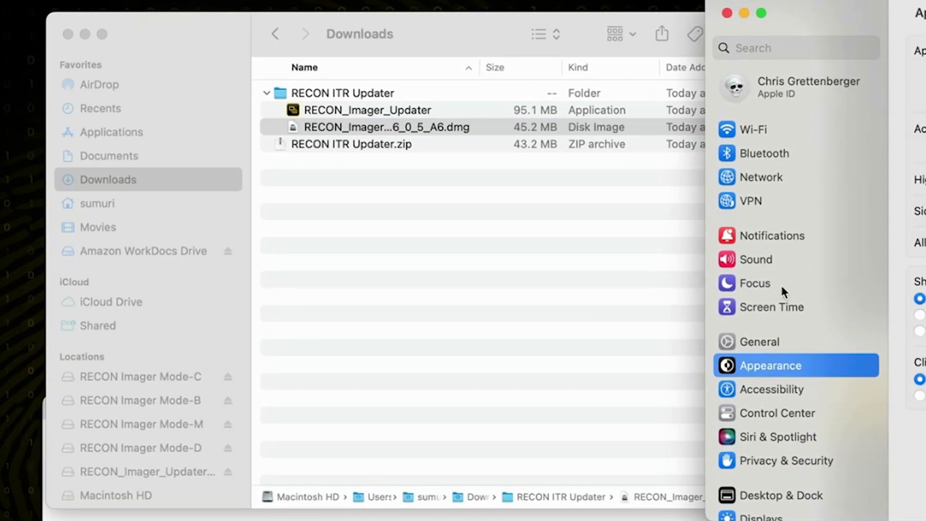
Show the Full Disk Access app list under Privacy & Security in System Settings
{"action": "left_click", "coordinate": [772, 365]}
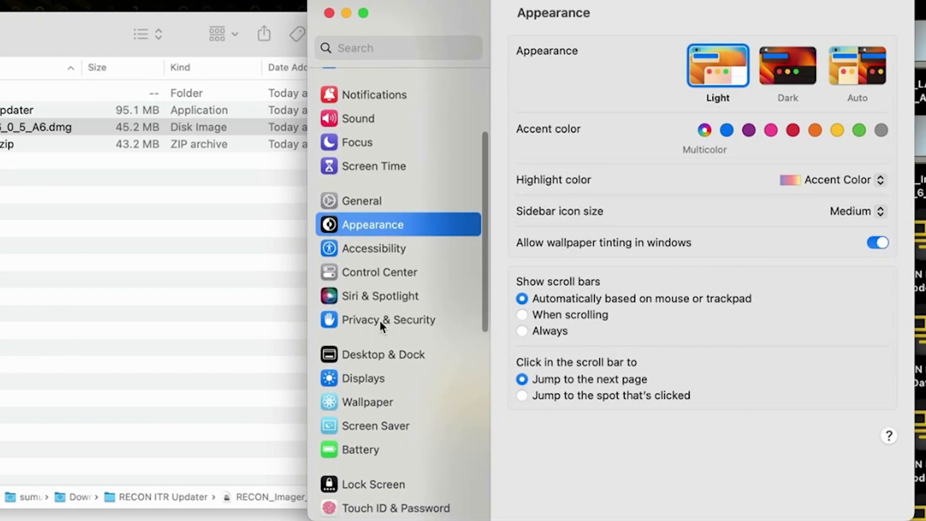
{"action": "left_click", "coordinate": [388, 320]}
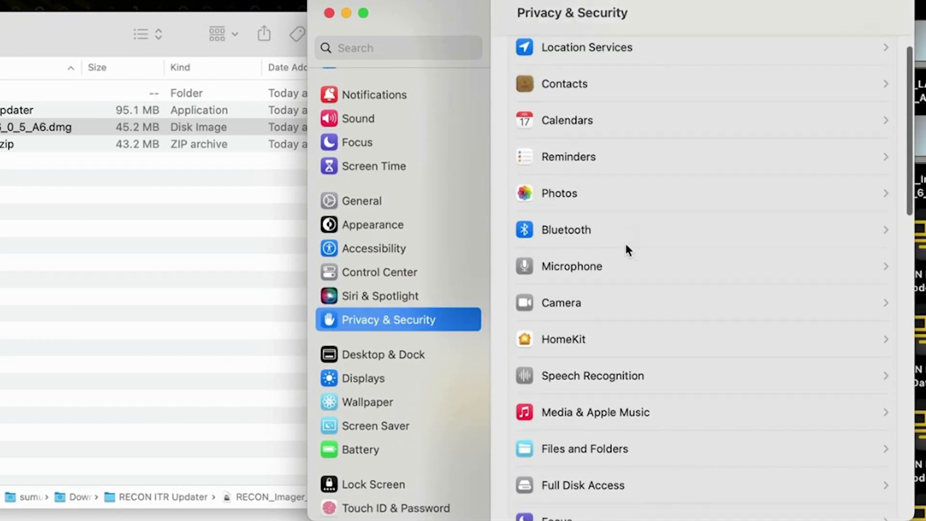
{"action": "scroll", "scroll_direction": "down", "scroll_amount": 3}
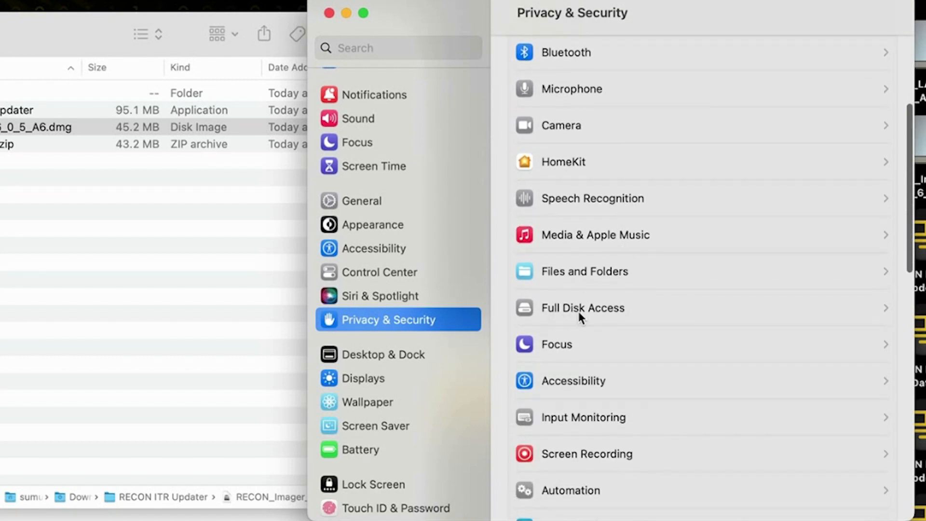
{"action": "left_click", "coordinate": [582, 308]}
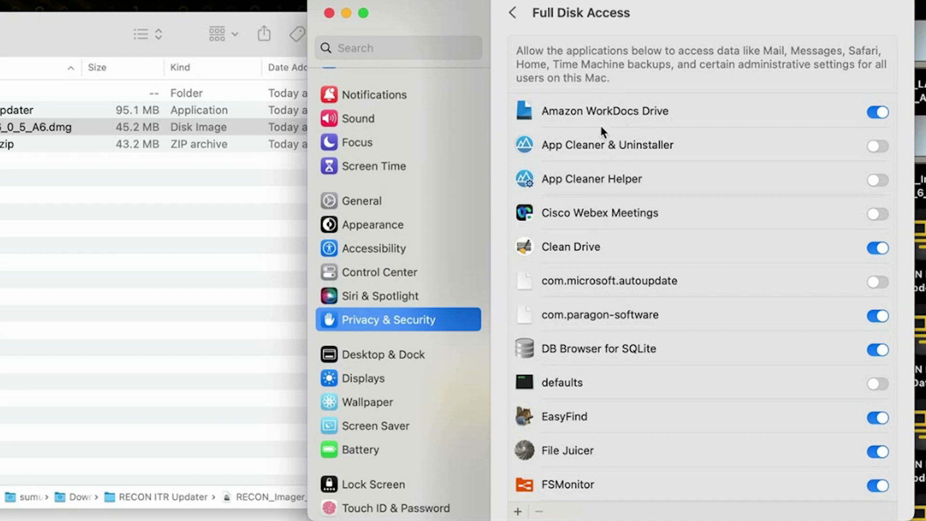
{"action": "mouse_move", "coordinate": [507, 101]}
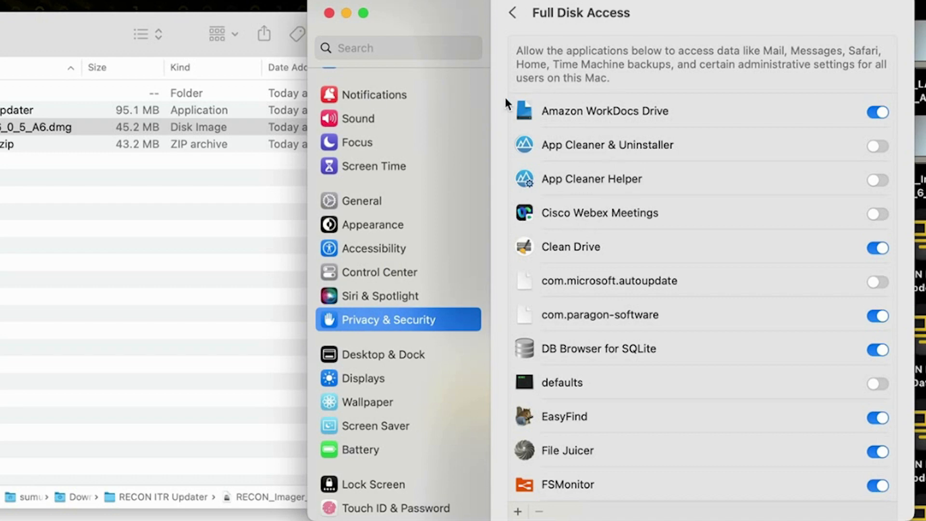
{"action": "scroll", "scroll_direction": "down", "scroll_amount": 3}
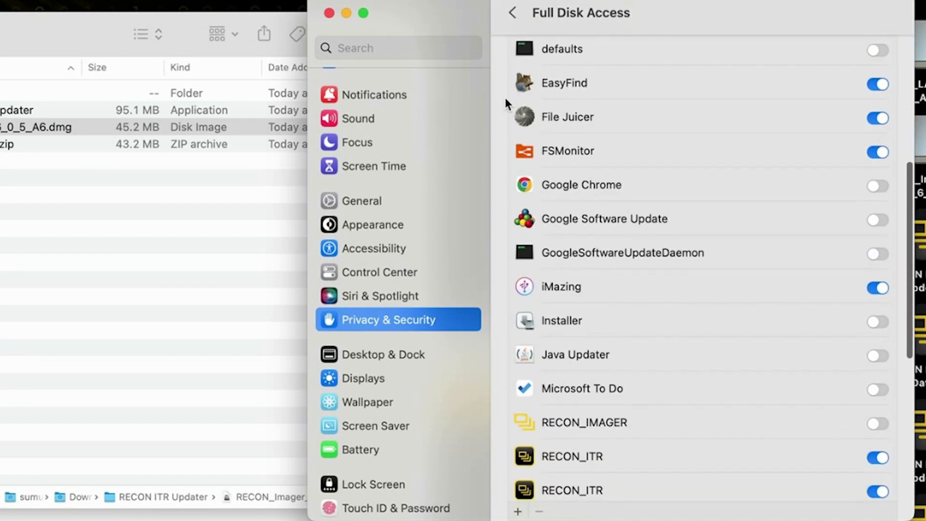
{"action": "scroll", "scroll_direction": "down", "scroll_amount": 3}
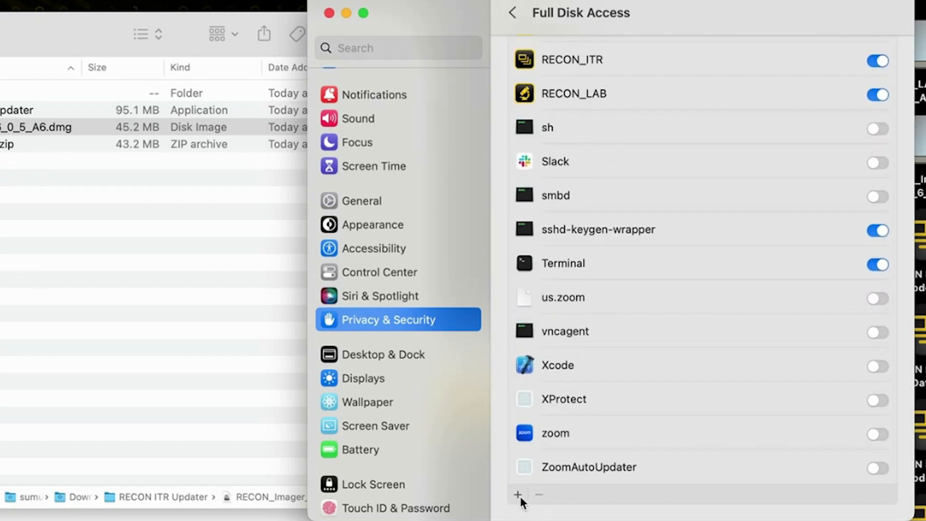
Add a new Full Disk Access entry, authorising with the administrator password via Modify Settings
{"action": "left_click", "coordinate": [517, 494]}
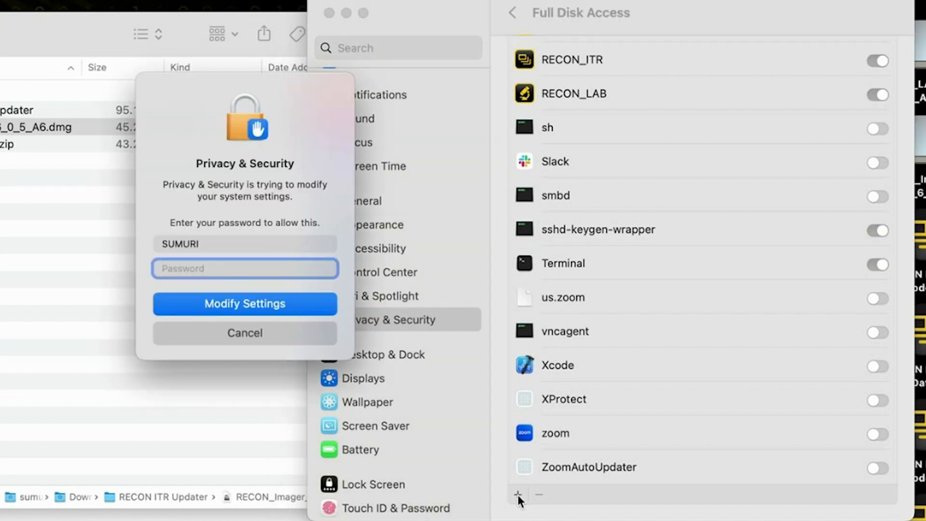
{"action": "left_click", "coordinate": [197, 269]}
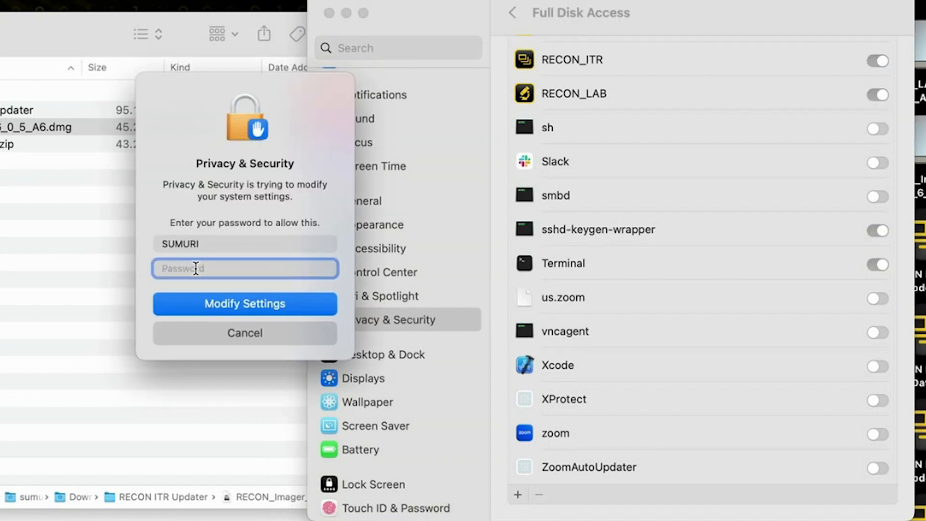
{"action": "type", "text": "•••"}
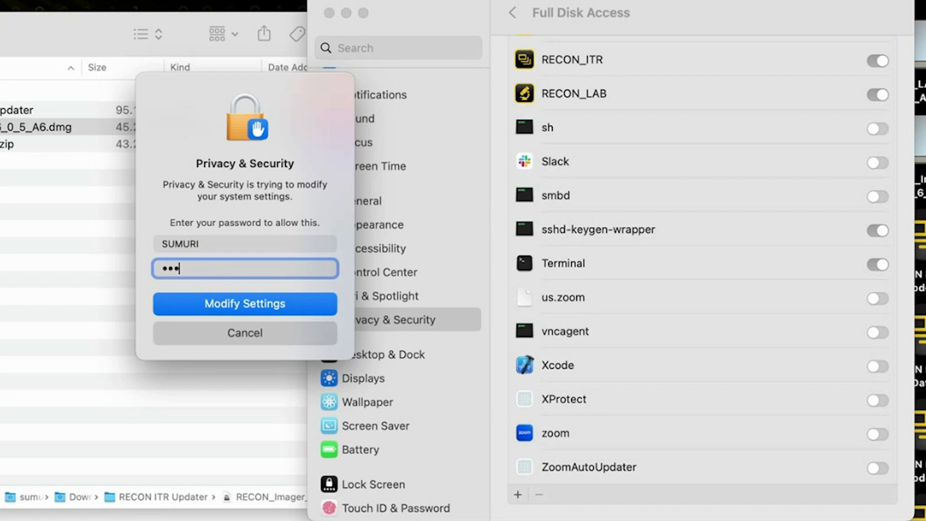
{"action": "left_click", "coordinate": [245, 304]}
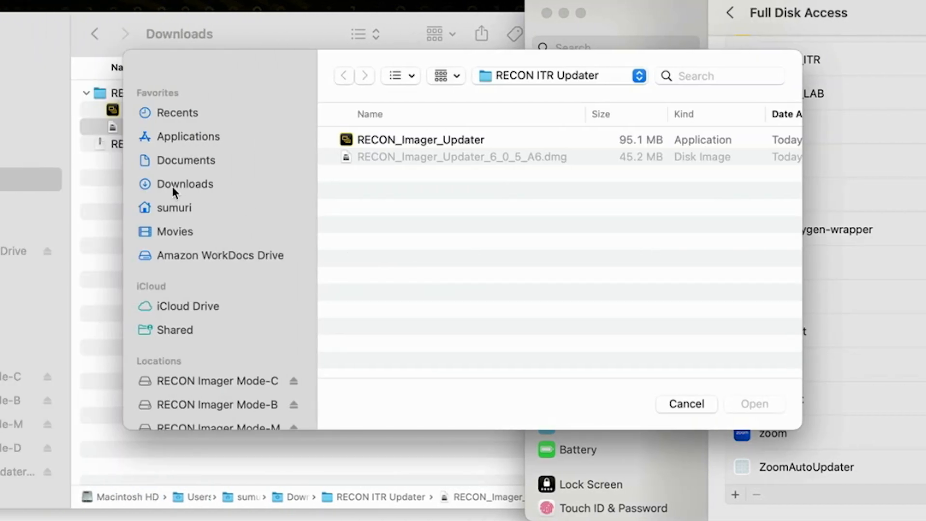
Choose RECON_Imager_Updater from Downloads > RECON ITR Updater to grant it Full Disk Access
{"action": "left_click", "coordinate": [184, 183]}
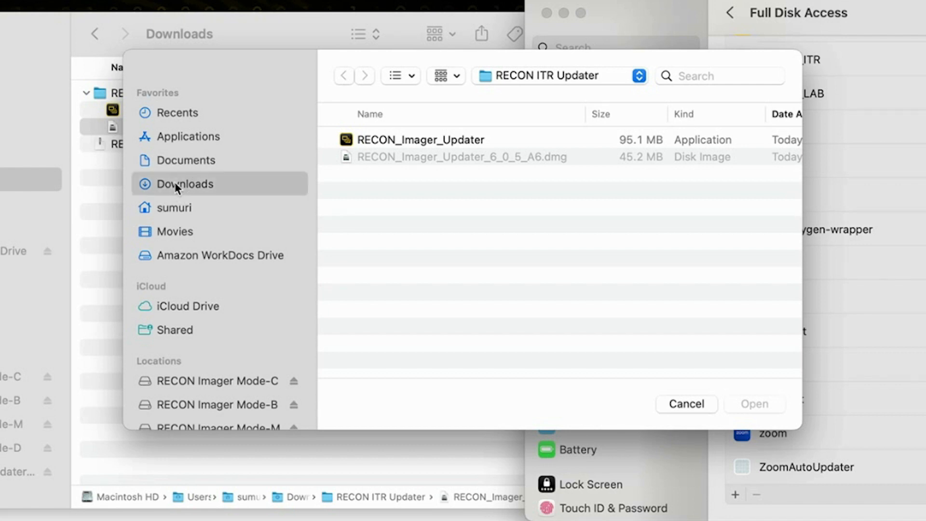
{"action": "left_click", "coordinate": [185, 183]}
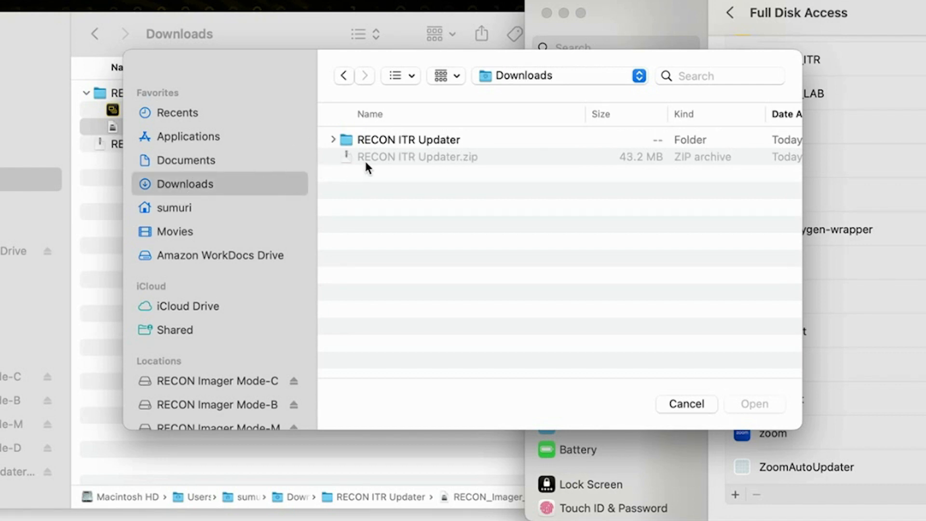
{"action": "mouse_move", "coordinate": [407, 152]}
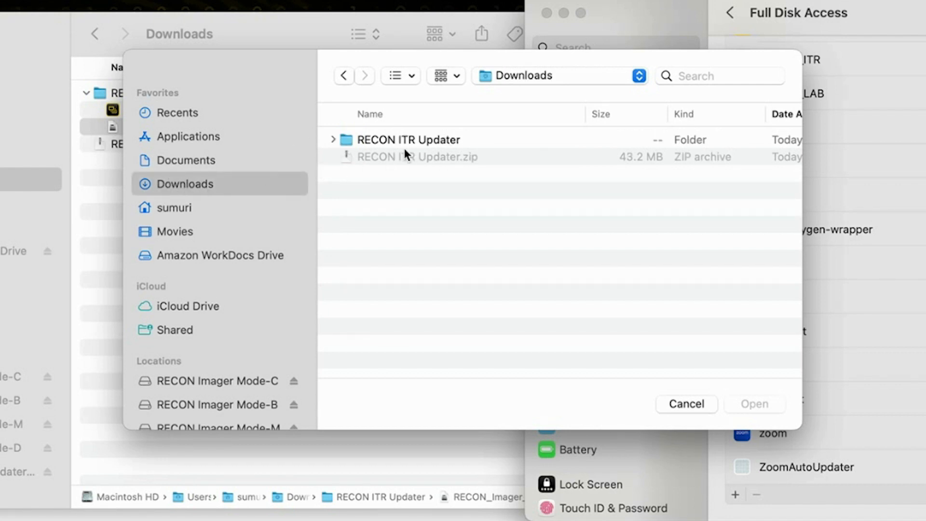
{"action": "double_click", "coordinate": [409, 140]}
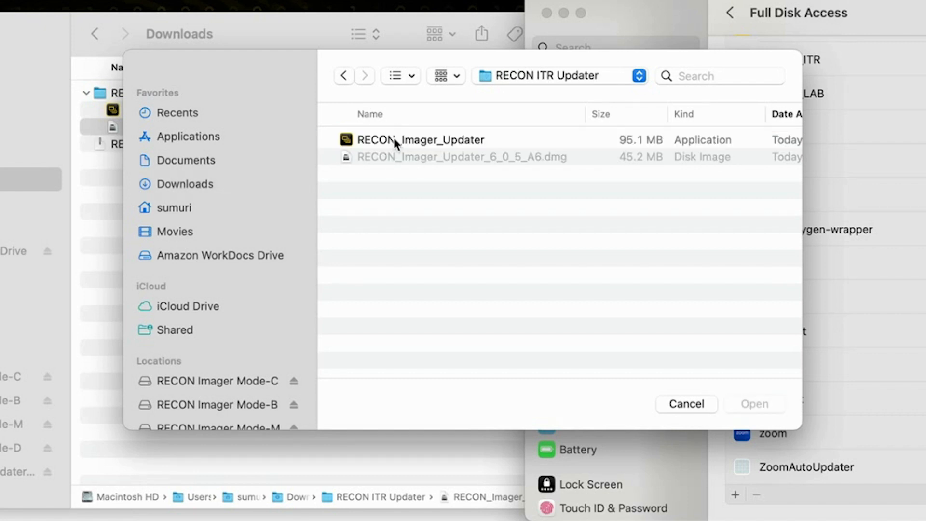
{"action": "left_click", "coordinate": [418, 140]}
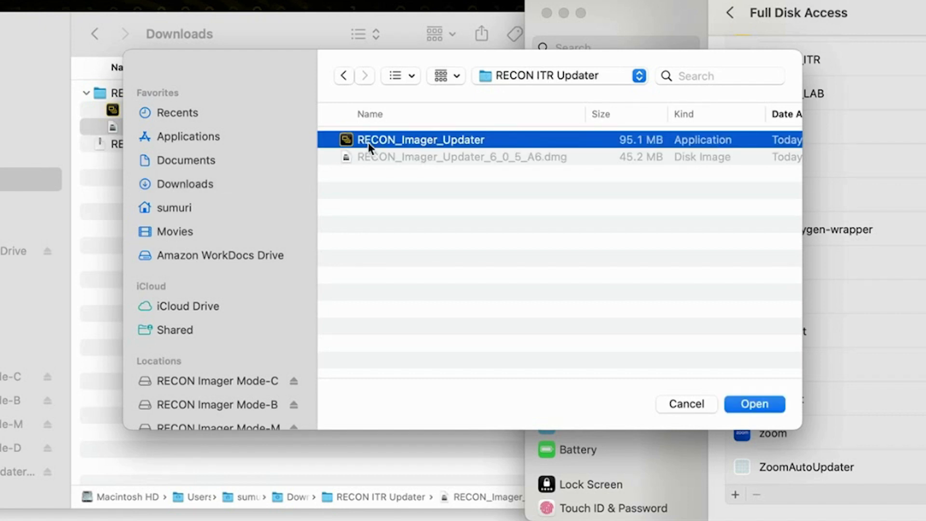
{"action": "mouse_move", "coordinate": [454, 148]}
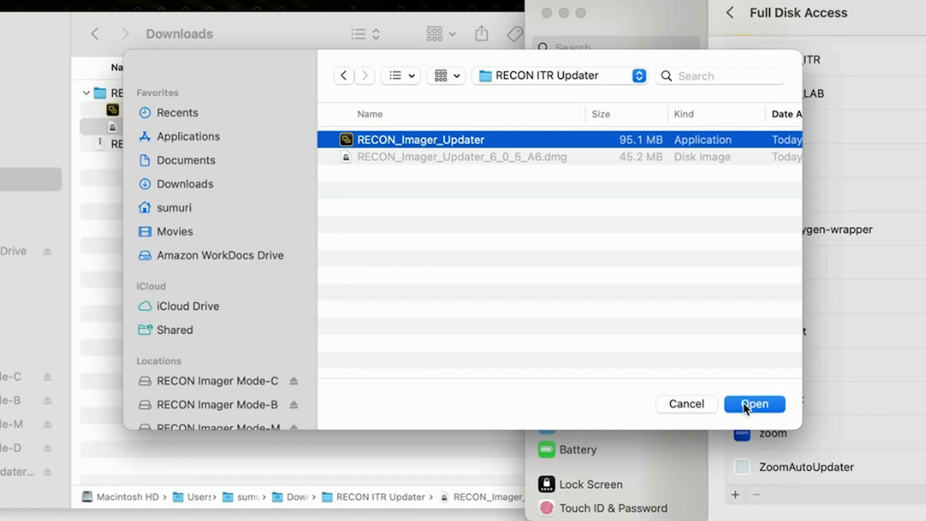
{"action": "left_click", "coordinate": [755, 403]}
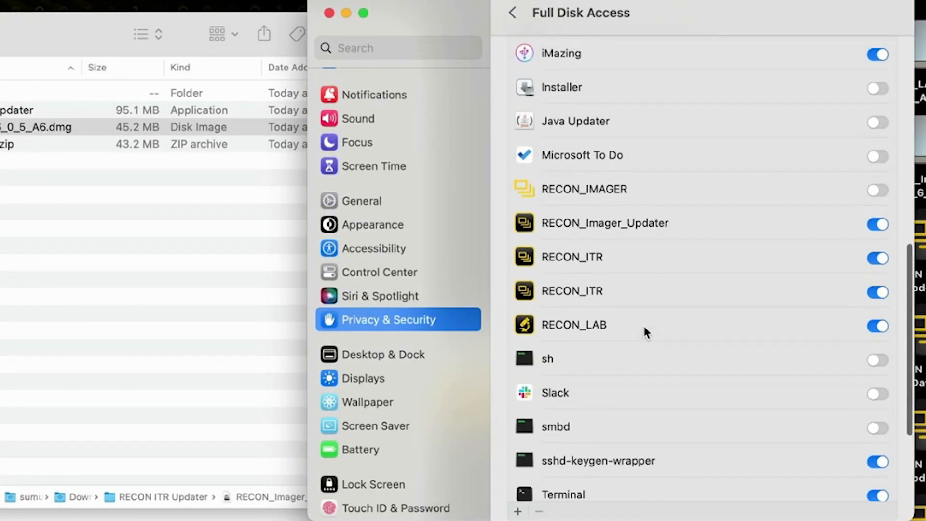
{"action": "left_click", "coordinate": [623, 223]}
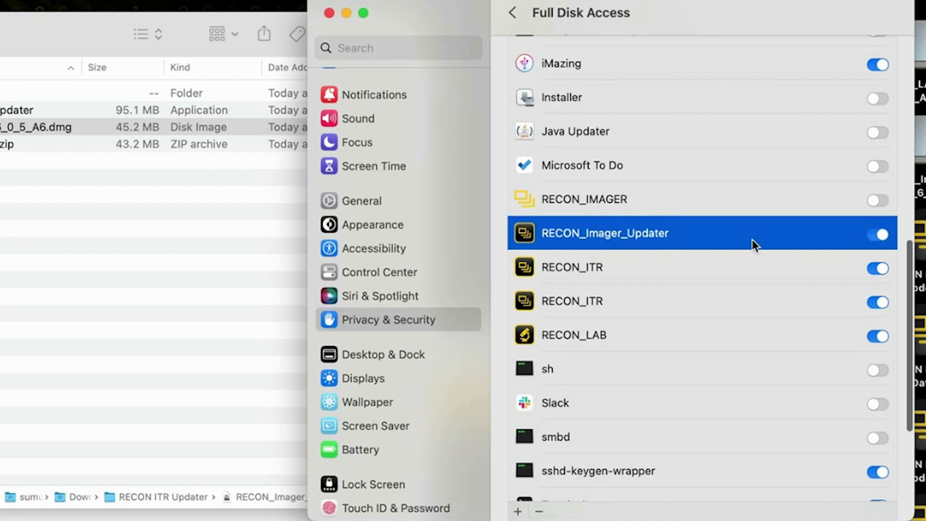
{"action": "mouse_move", "coordinate": [886, 251]}
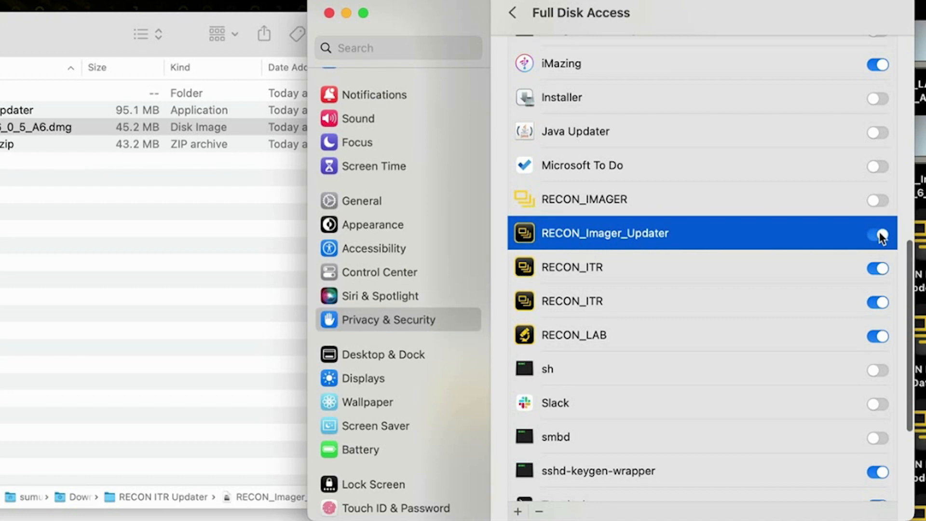
{"action": "left_click", "coordinate": [879, 234]}
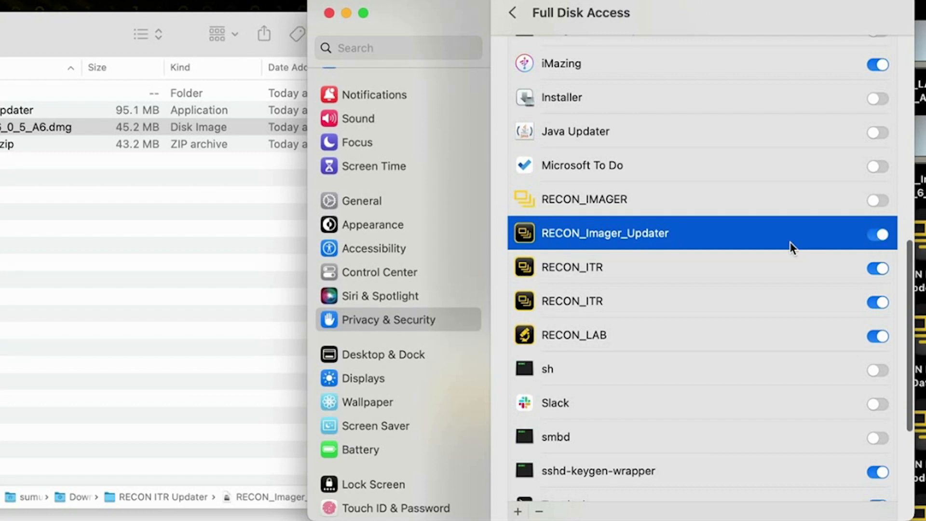
{"action": "mouse_move", "coordinate": [700, 251]}
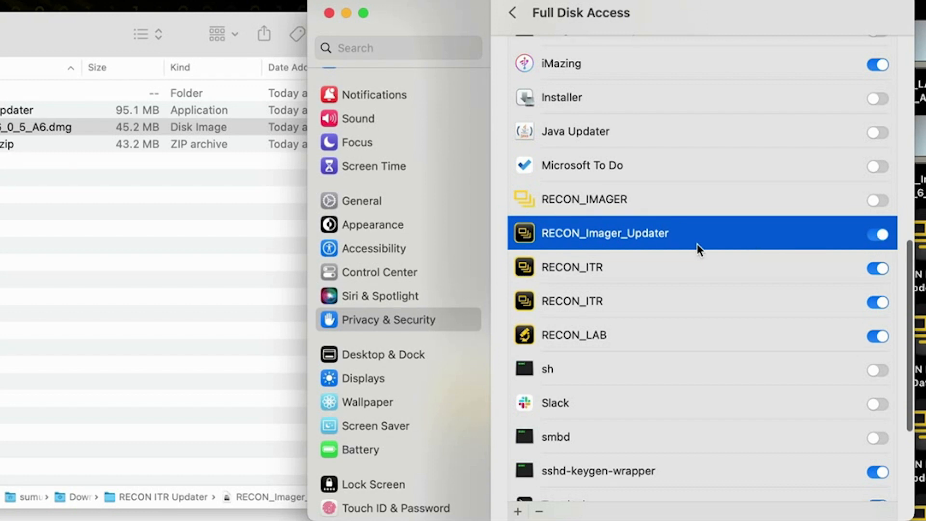
{"action": "mouse_move", "coordinate": [688, 251]}
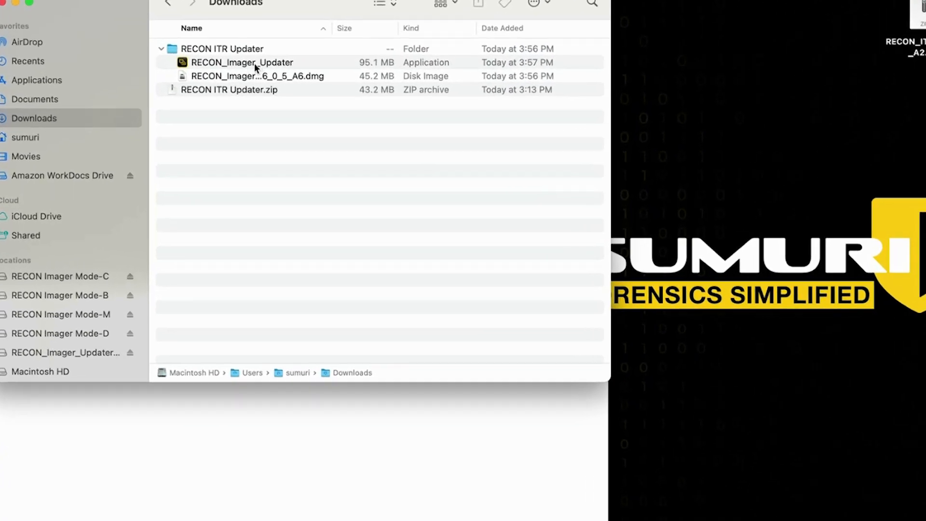
Launch RECON_Imager_Updater from the RECON ITR Updater folder in Downloads
{"action": "left_click", "coordinate": [241, 62]}
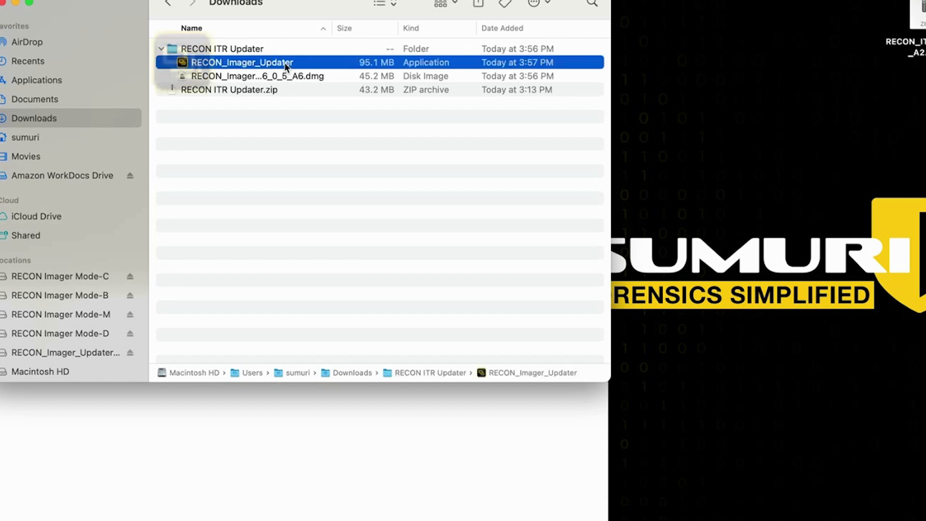
{"action": "double_click", "coordinate": [245, 62]}
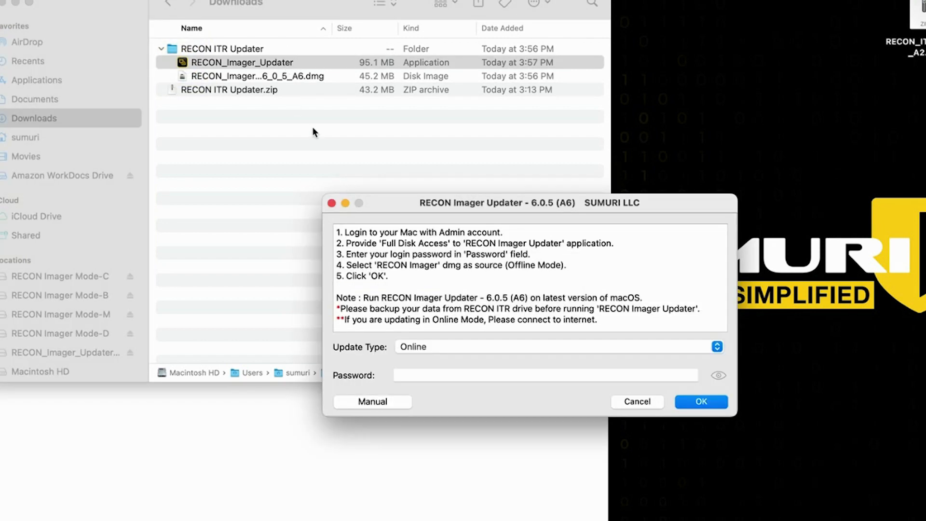
{"action": "mouse_move", "coordinate": [395, 189]}
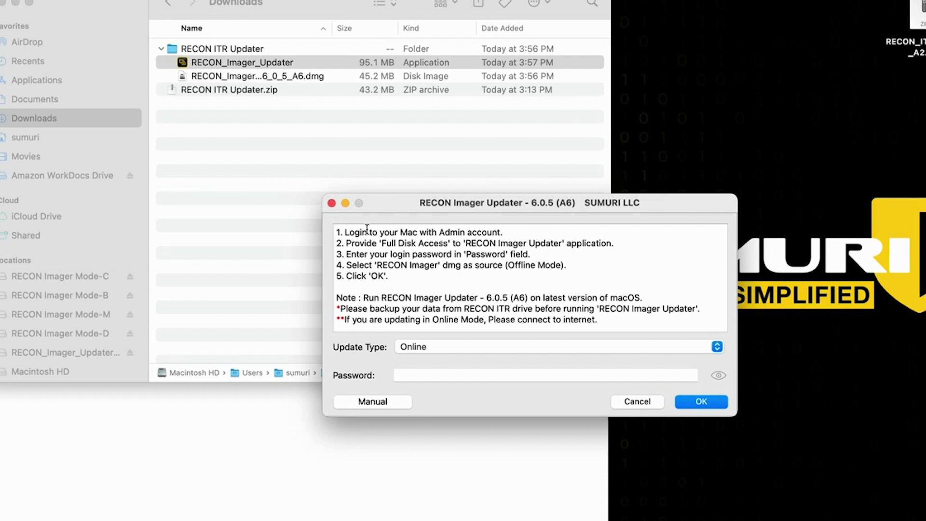
{"action": "mouse_move", "coordinate": [440, 297]}
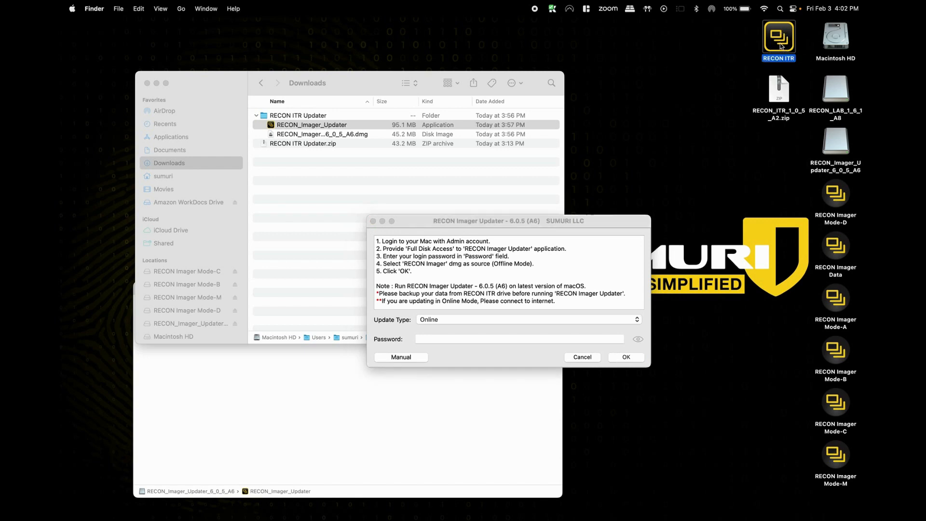
{"action": "mouse_move", "coordinate": [683, 141]}
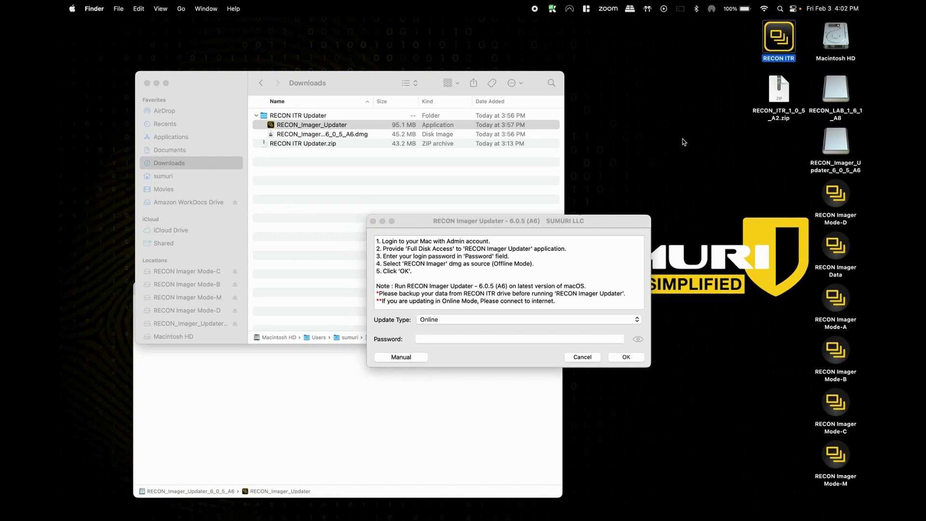
{"action": "mouse_move", "coordinate": [681, 153]}
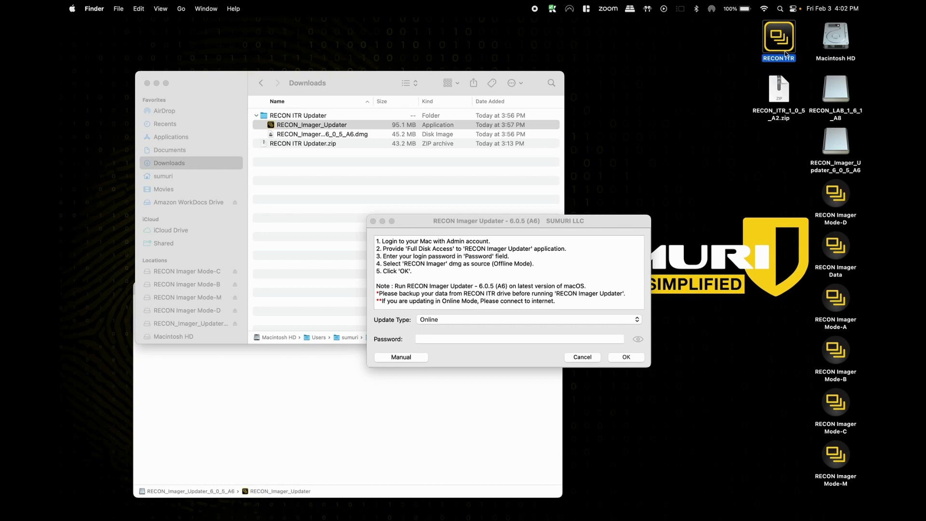
{"action": "mouse_move", "coordinate": [783, 65]}
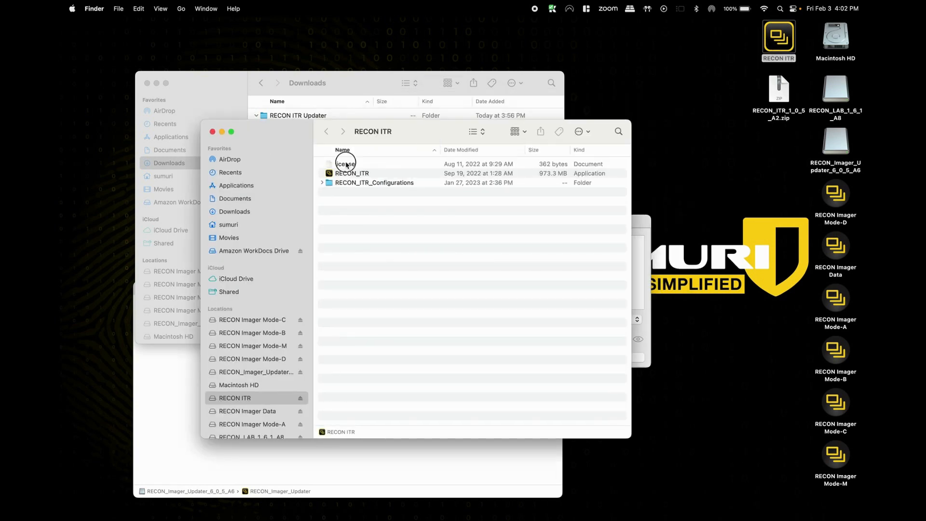
{"action": "left_click", "coordinate": [346, 163]}
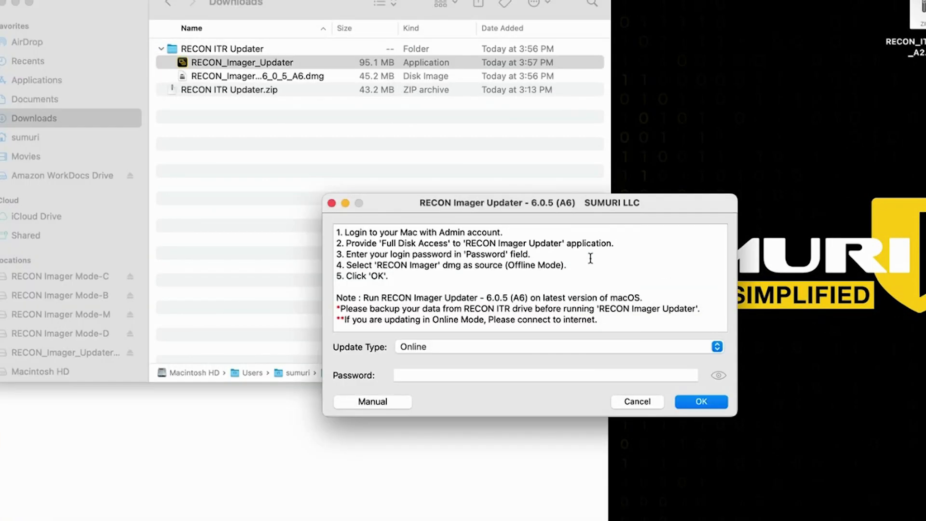
{"action": "mouse_move", "coordinate": [467, 209]}
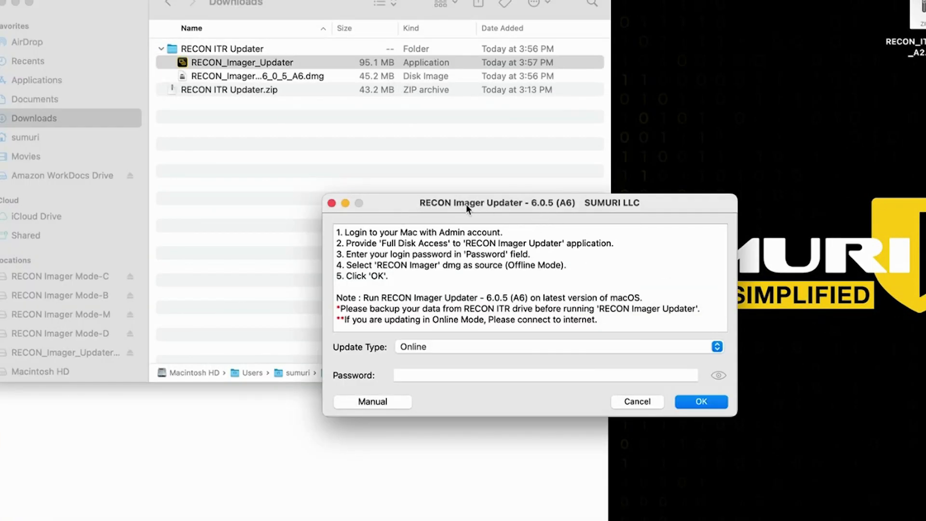
{"action": "mouse_move", "coordinate": [398, 357]}
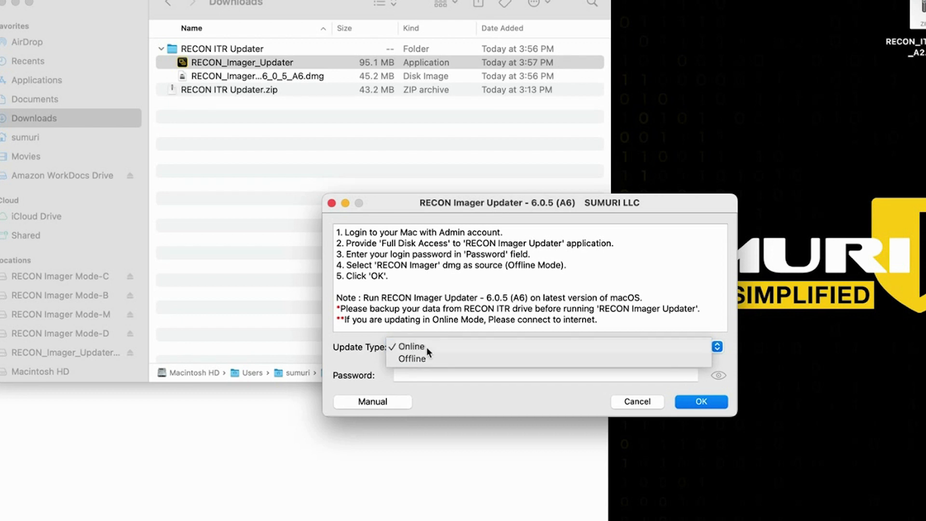
Choose Online update type and enter the Mac admin password
{"action": "left_click", "coordinate": [411, 346]}
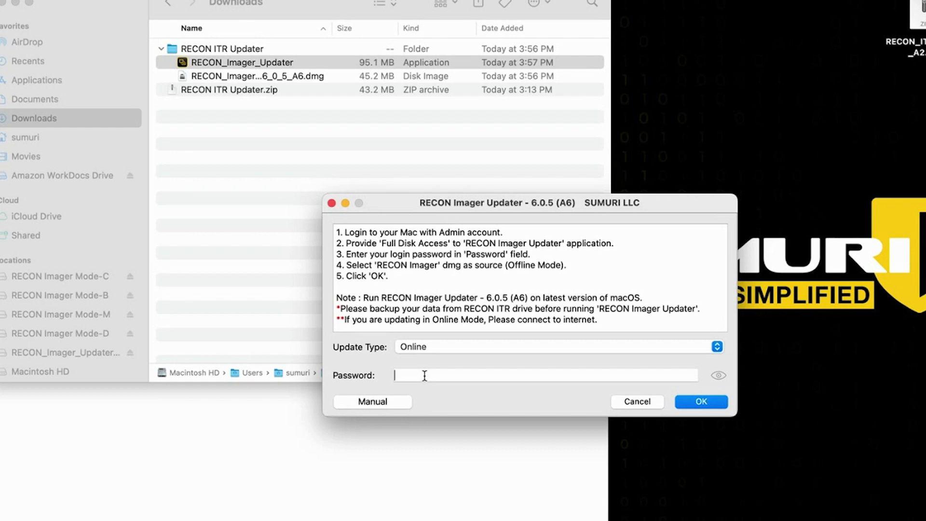
{"action": "type", "text": "••••••••"}
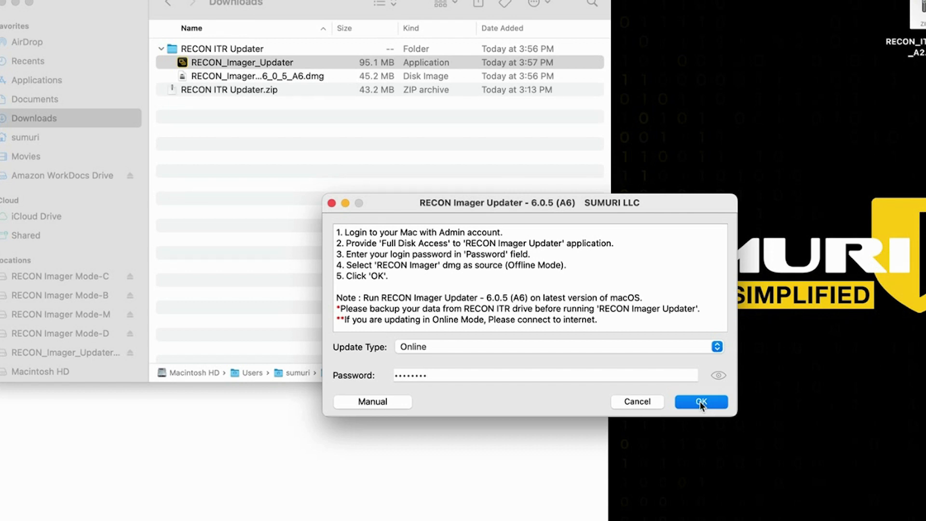
Start the online update and acknowledge the 'Update Successful!' message
{"action": "left_click", "coordinate": [700, 402]}
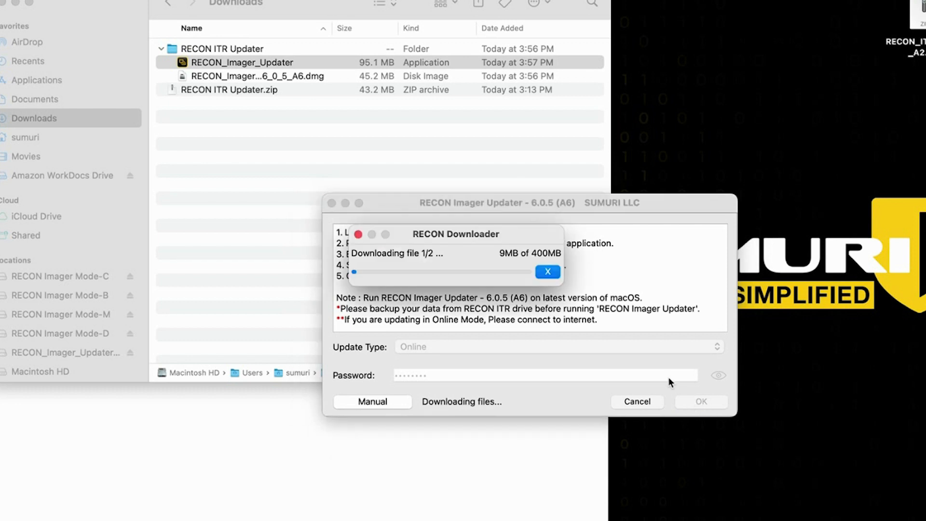
{"action": "mouse_move", "coordinate": [632, 378]}
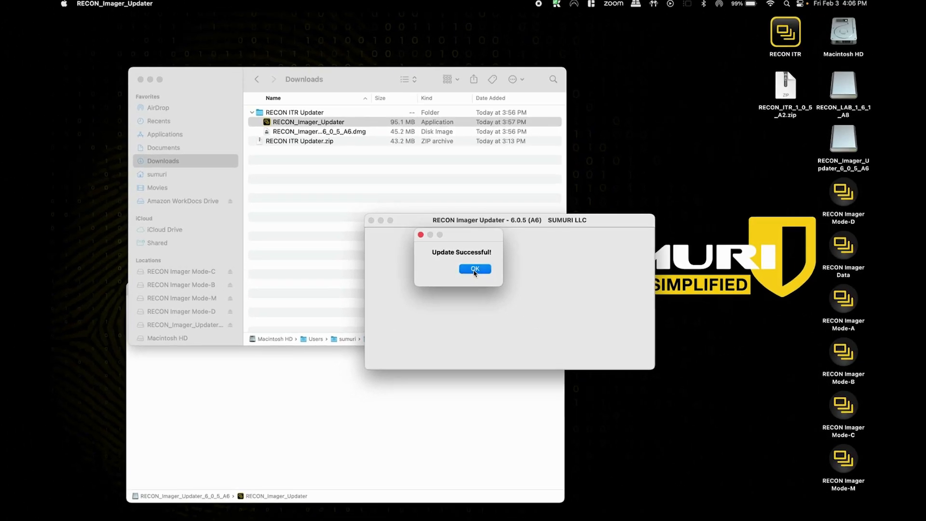
{"action": "left_click", "coordinate": [475, 268]}
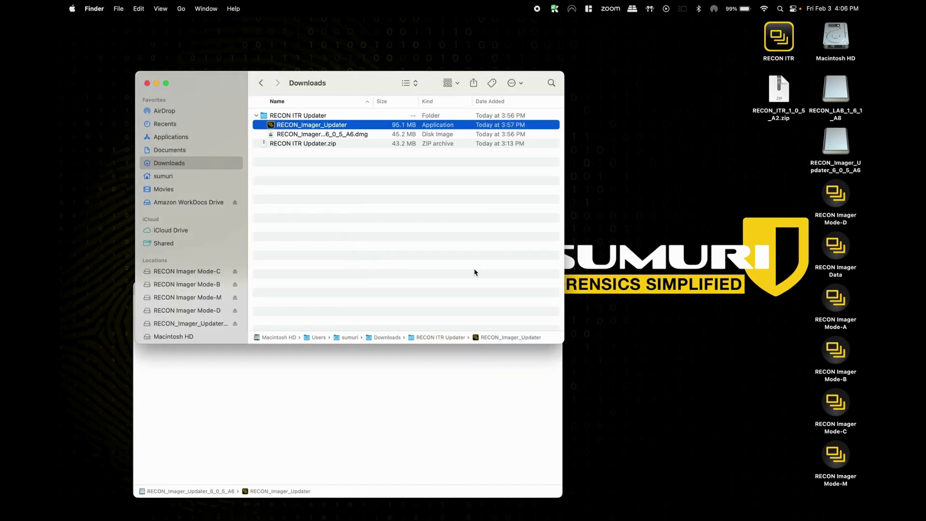